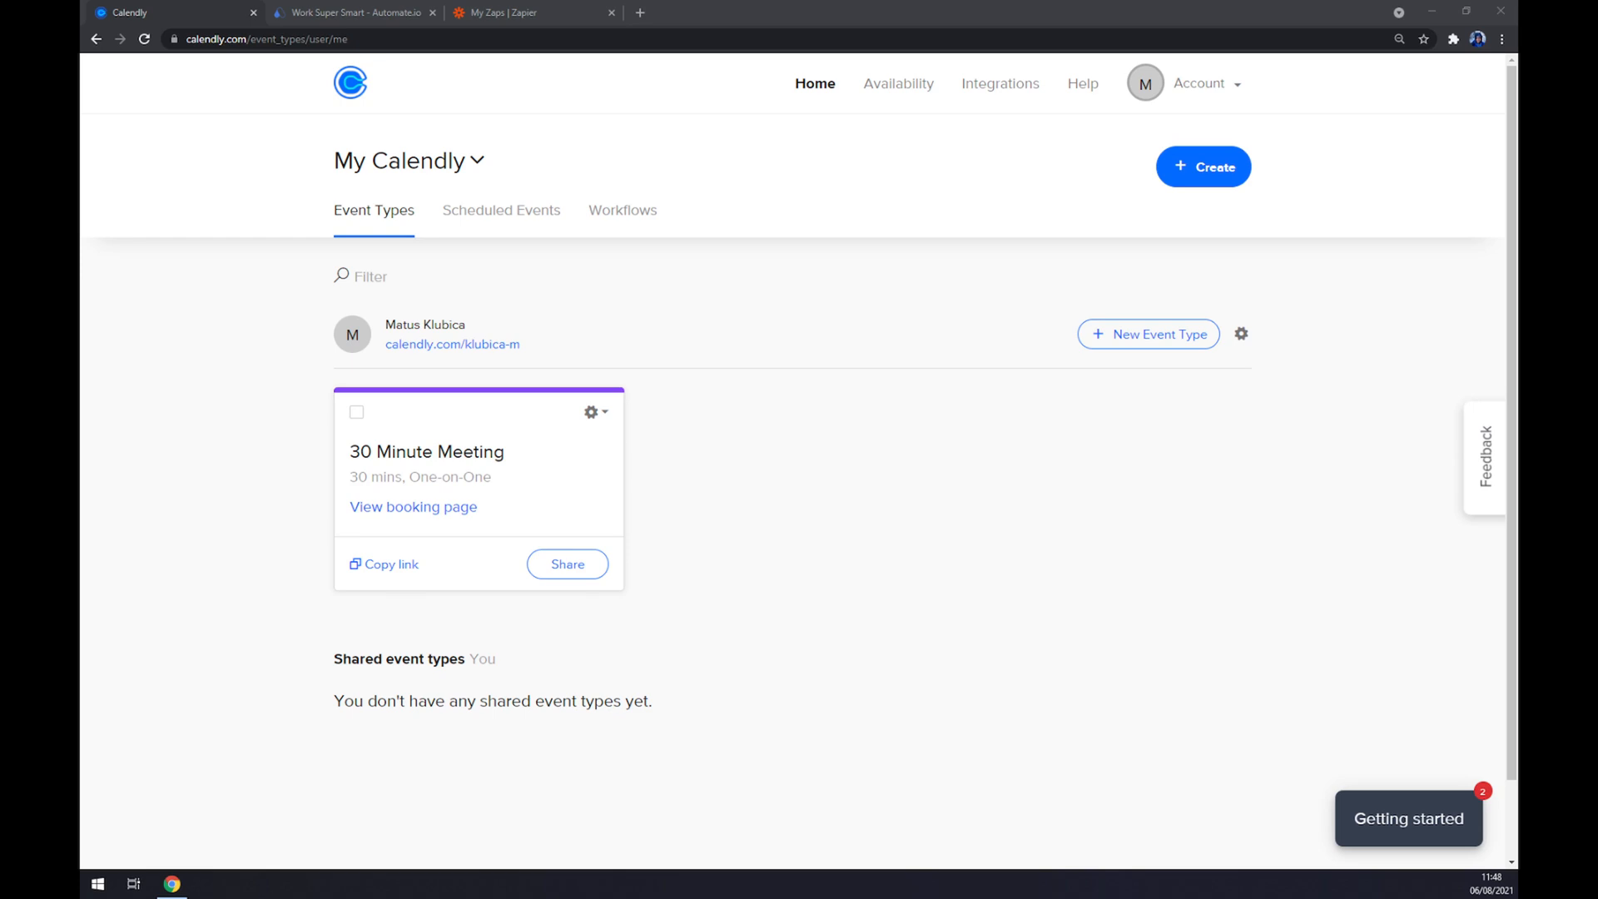
pyautogui.moveTo(273, 148)
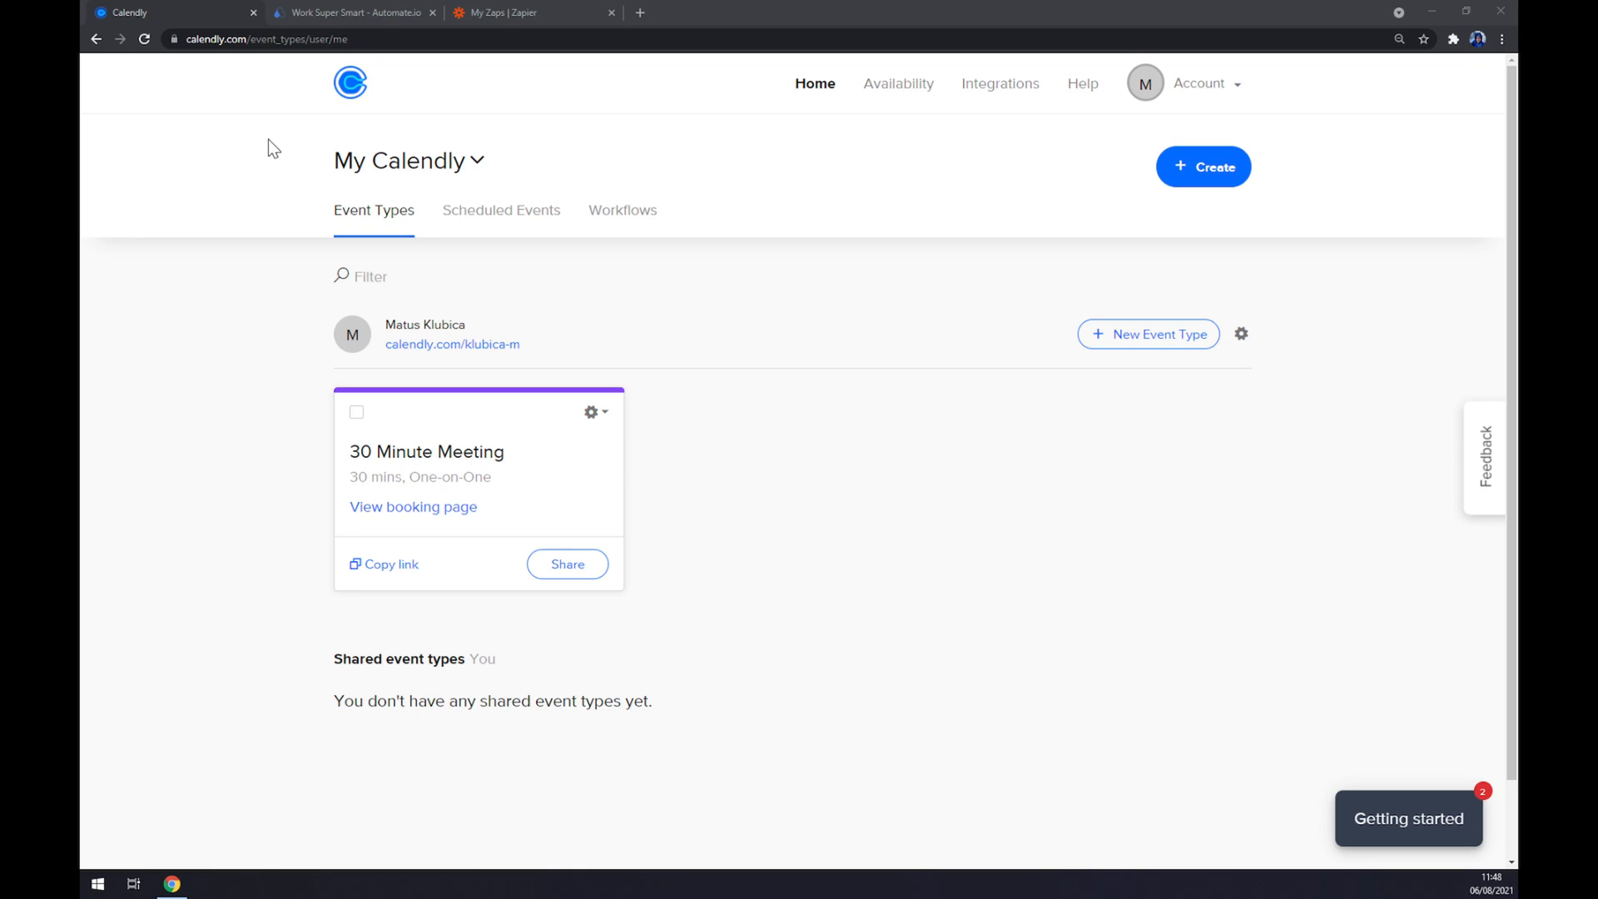
pyautogui.moveTo(960, 92)
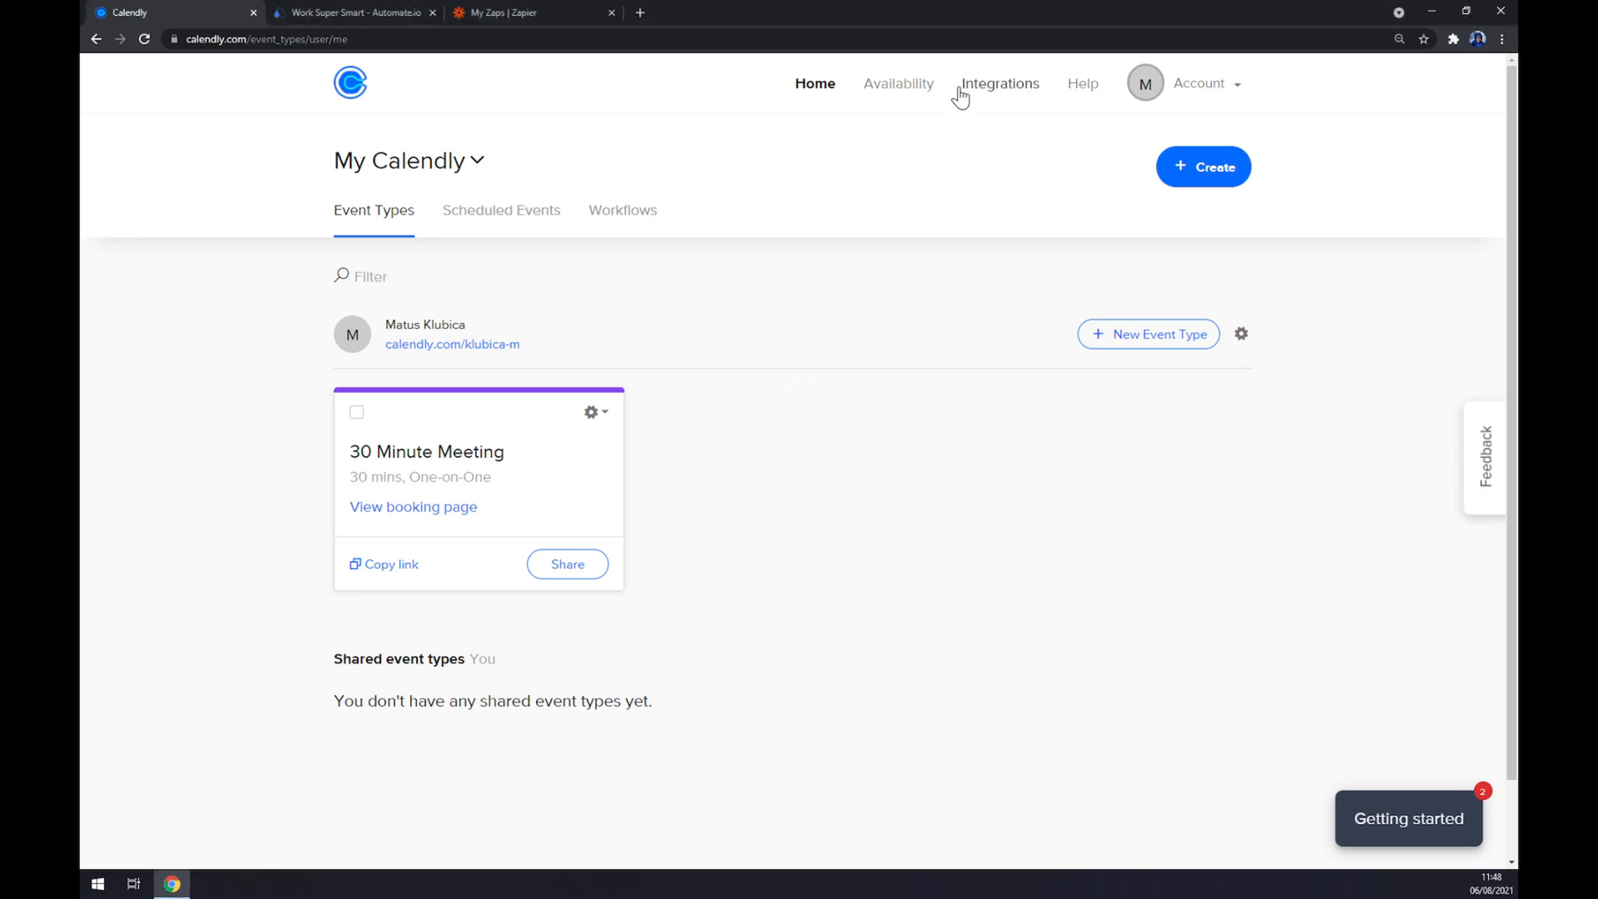
# Step: Review Calendly's Integrations page and API key, then switch to the Automate.io site
pyautogui.click(999, 84)
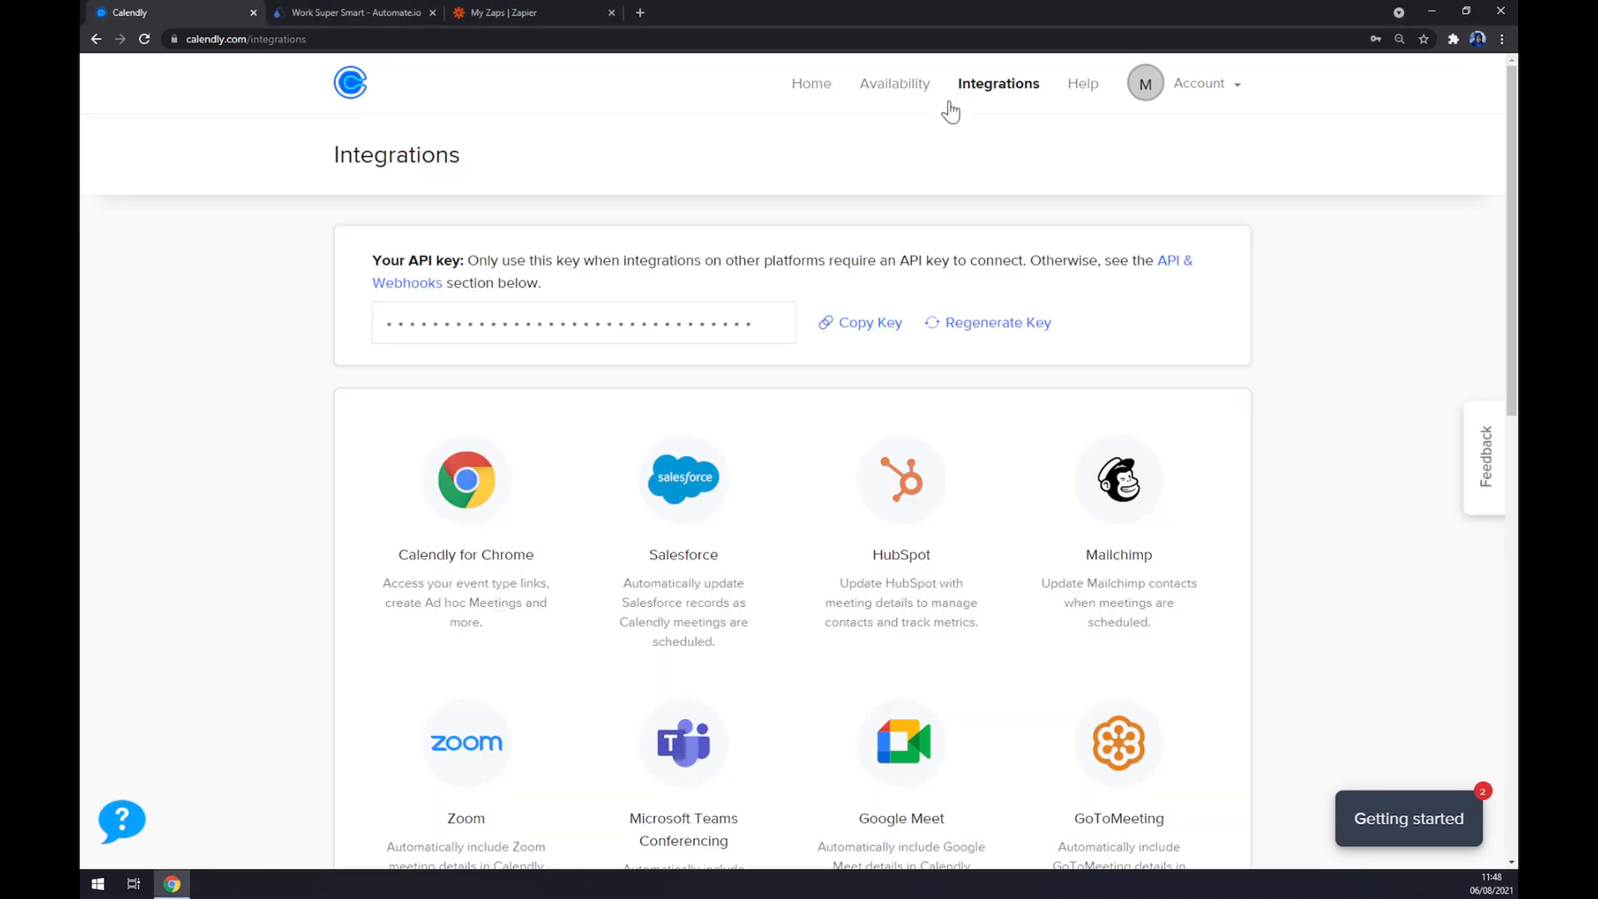
pyautogui.scroll(-3)
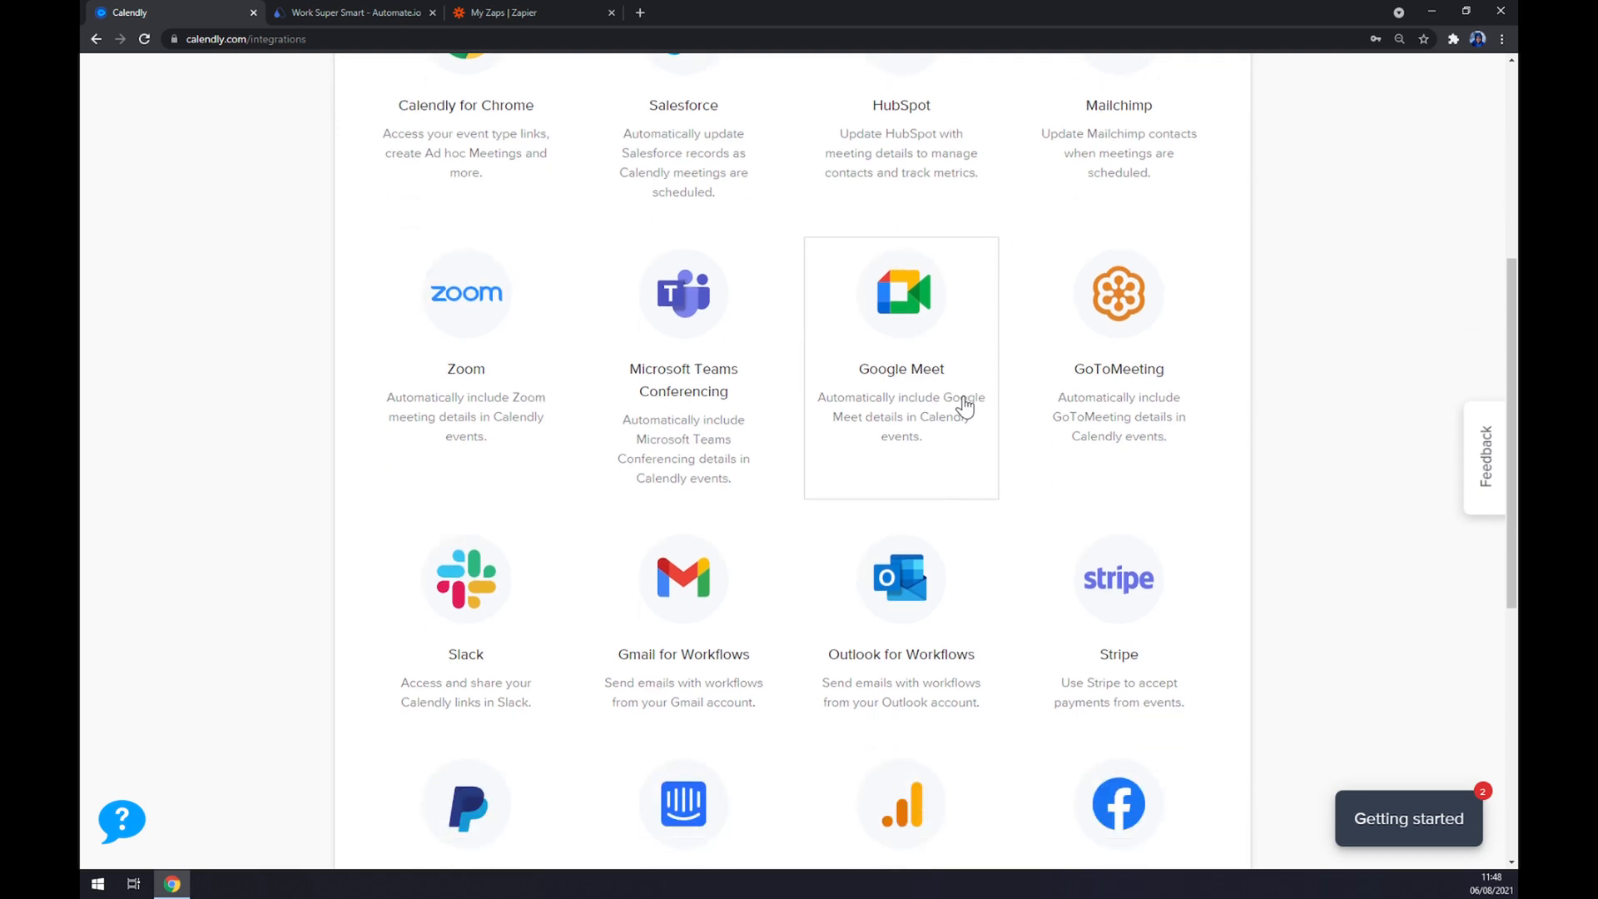
pyautogui.scroll(-3)
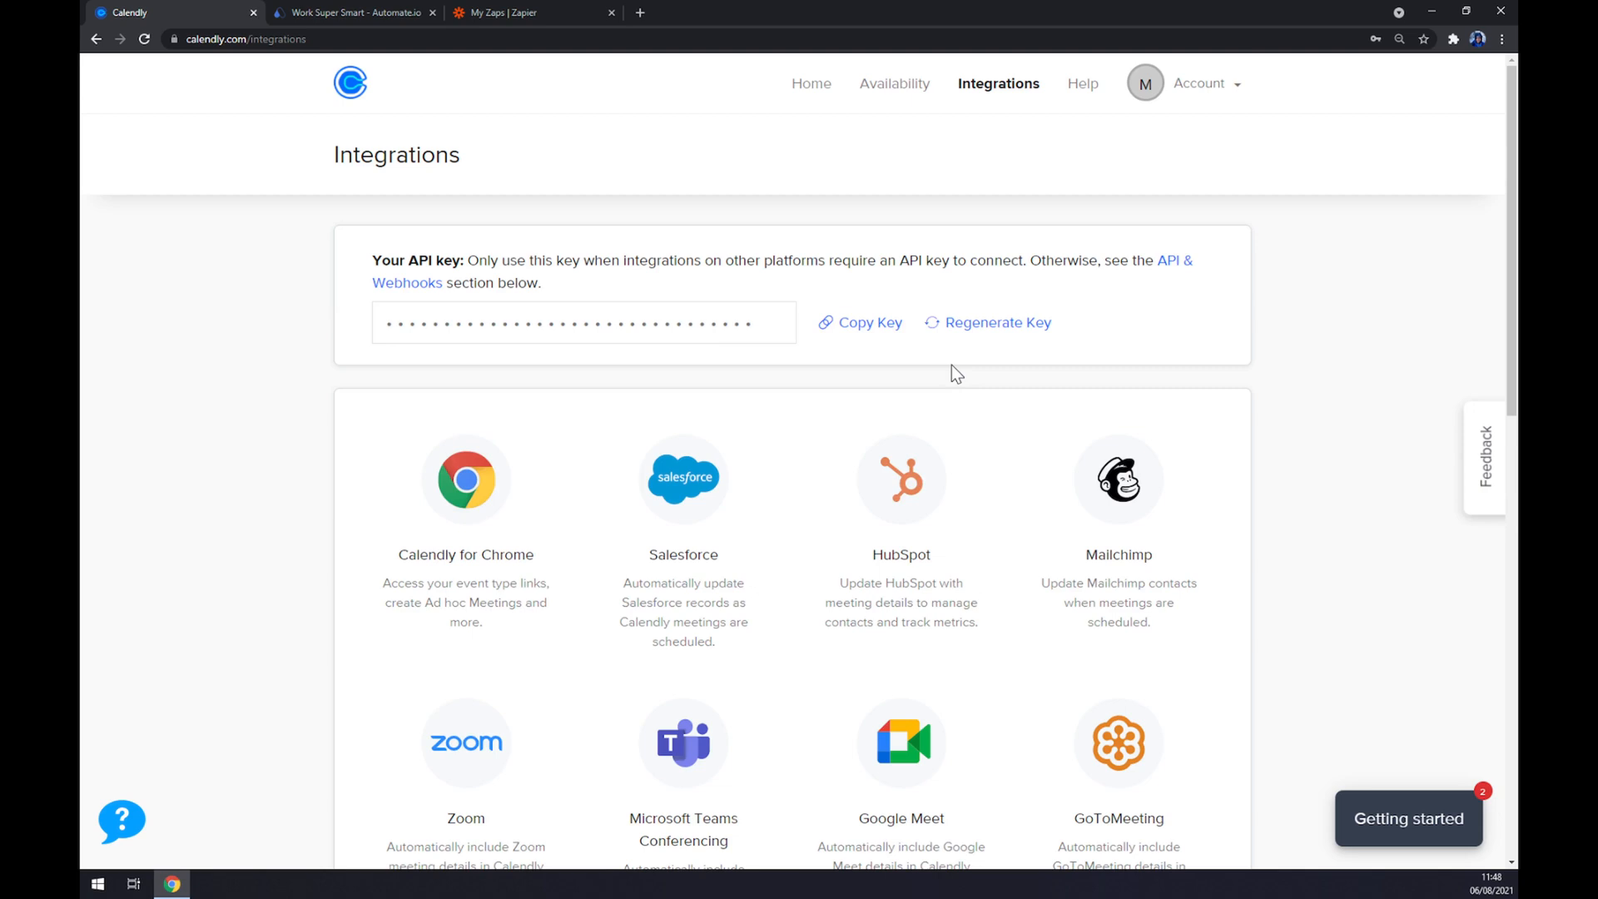
pyautogui.moveTo(710, 245)
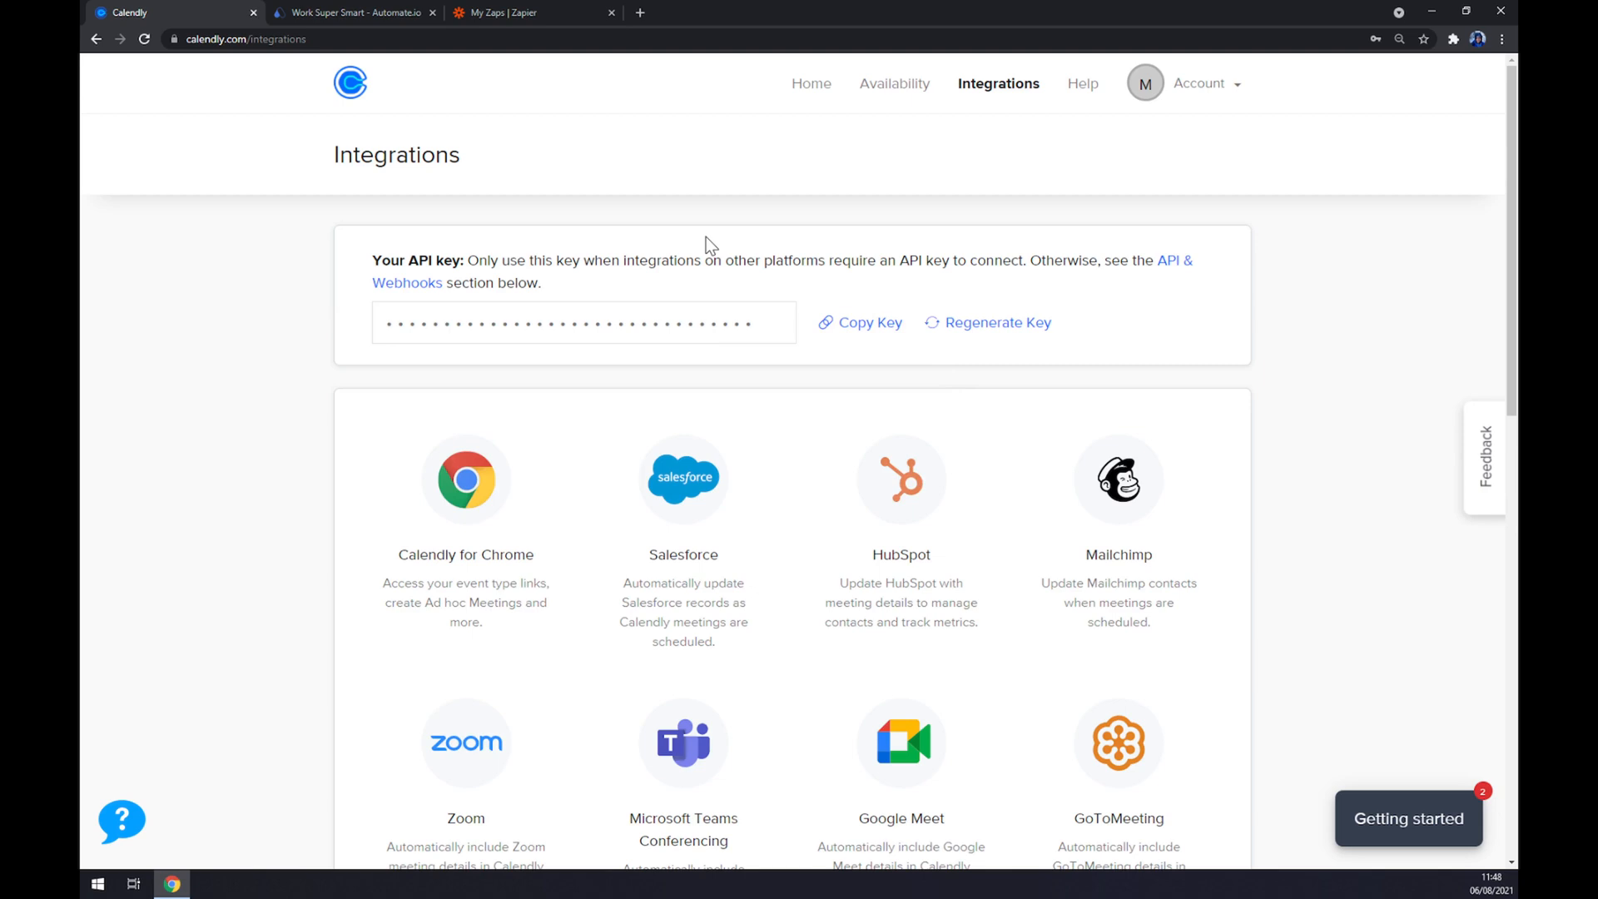
pyautogui.click(351, 12)
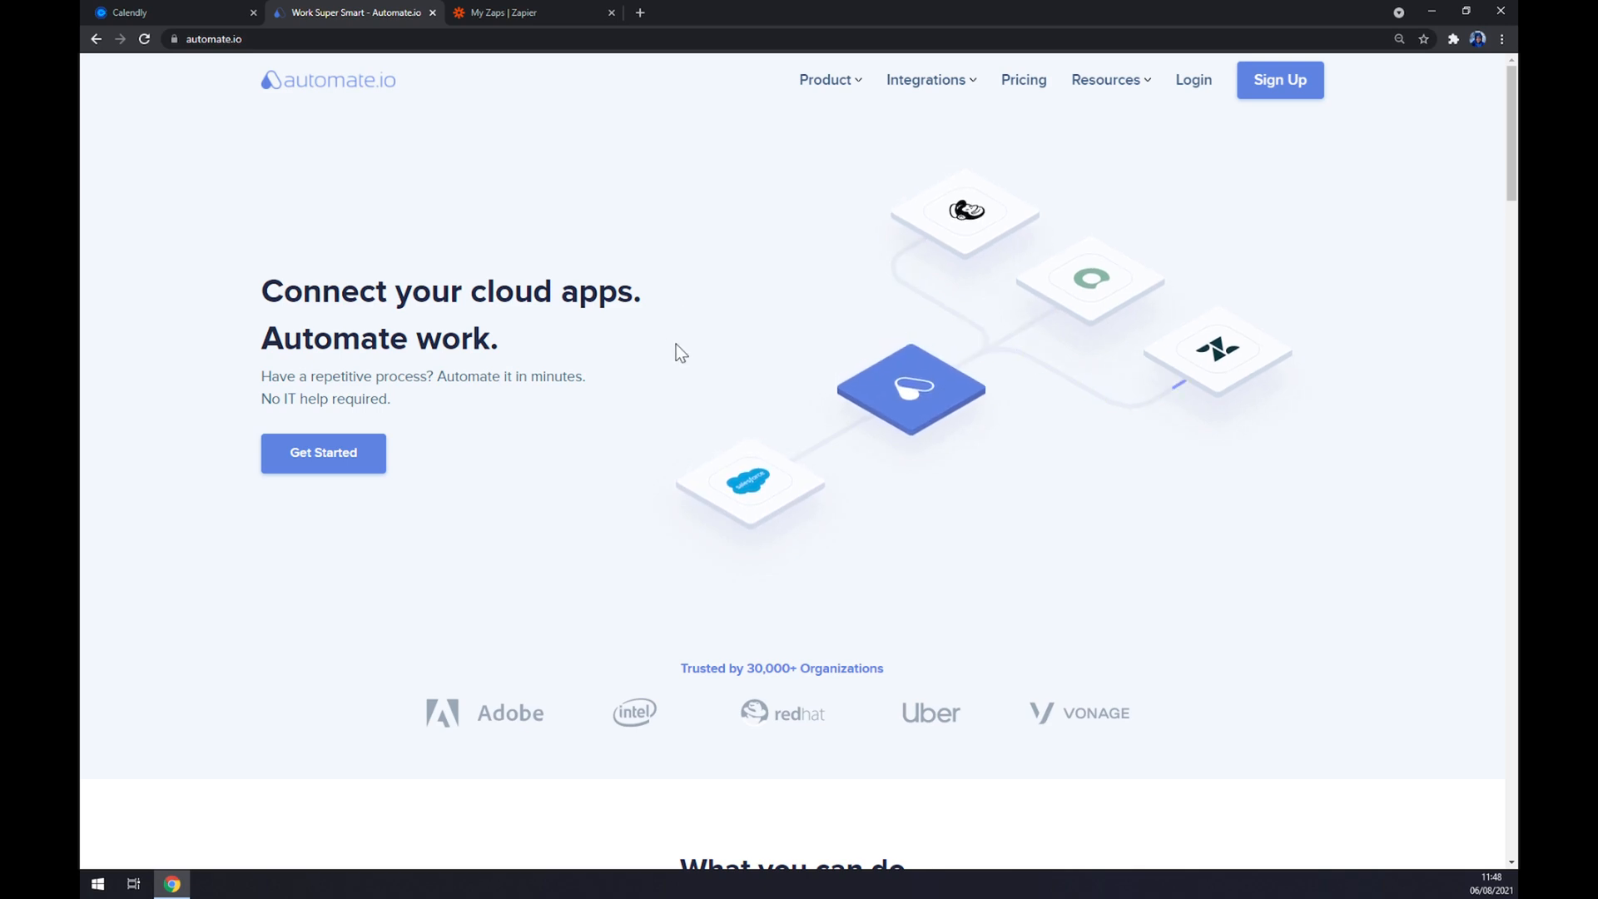
# Step: Open Automate.io's Calendly integrations from all categories and pick Zoho CRM via a 'zoho' search
pyautogui.click(926, 79)
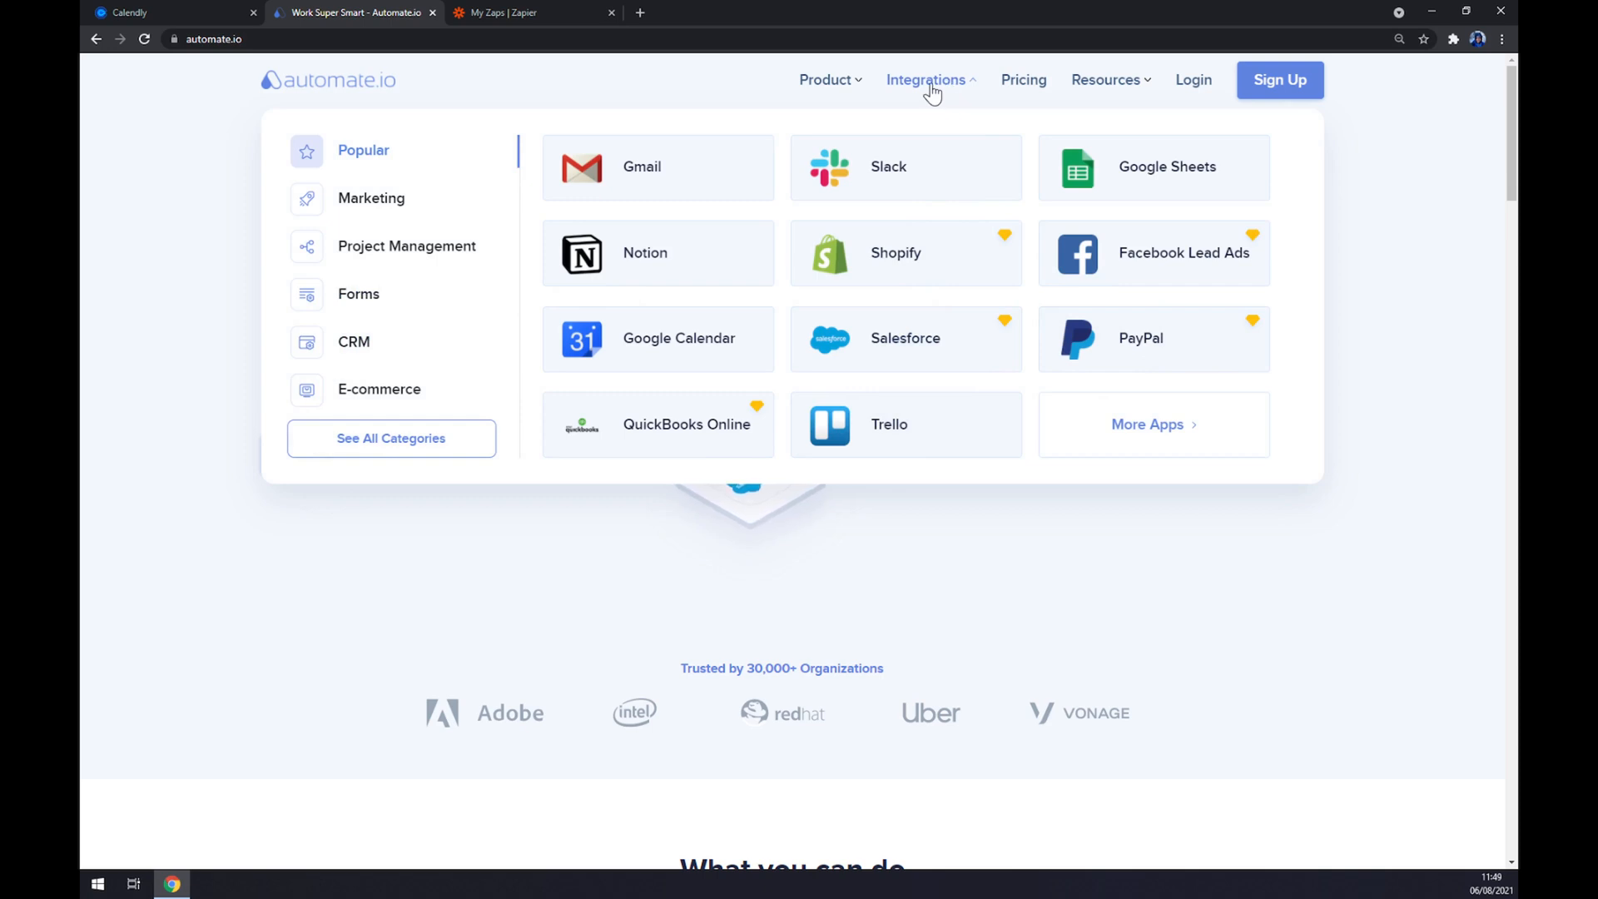
pyautogui.moveTo(390, 460)
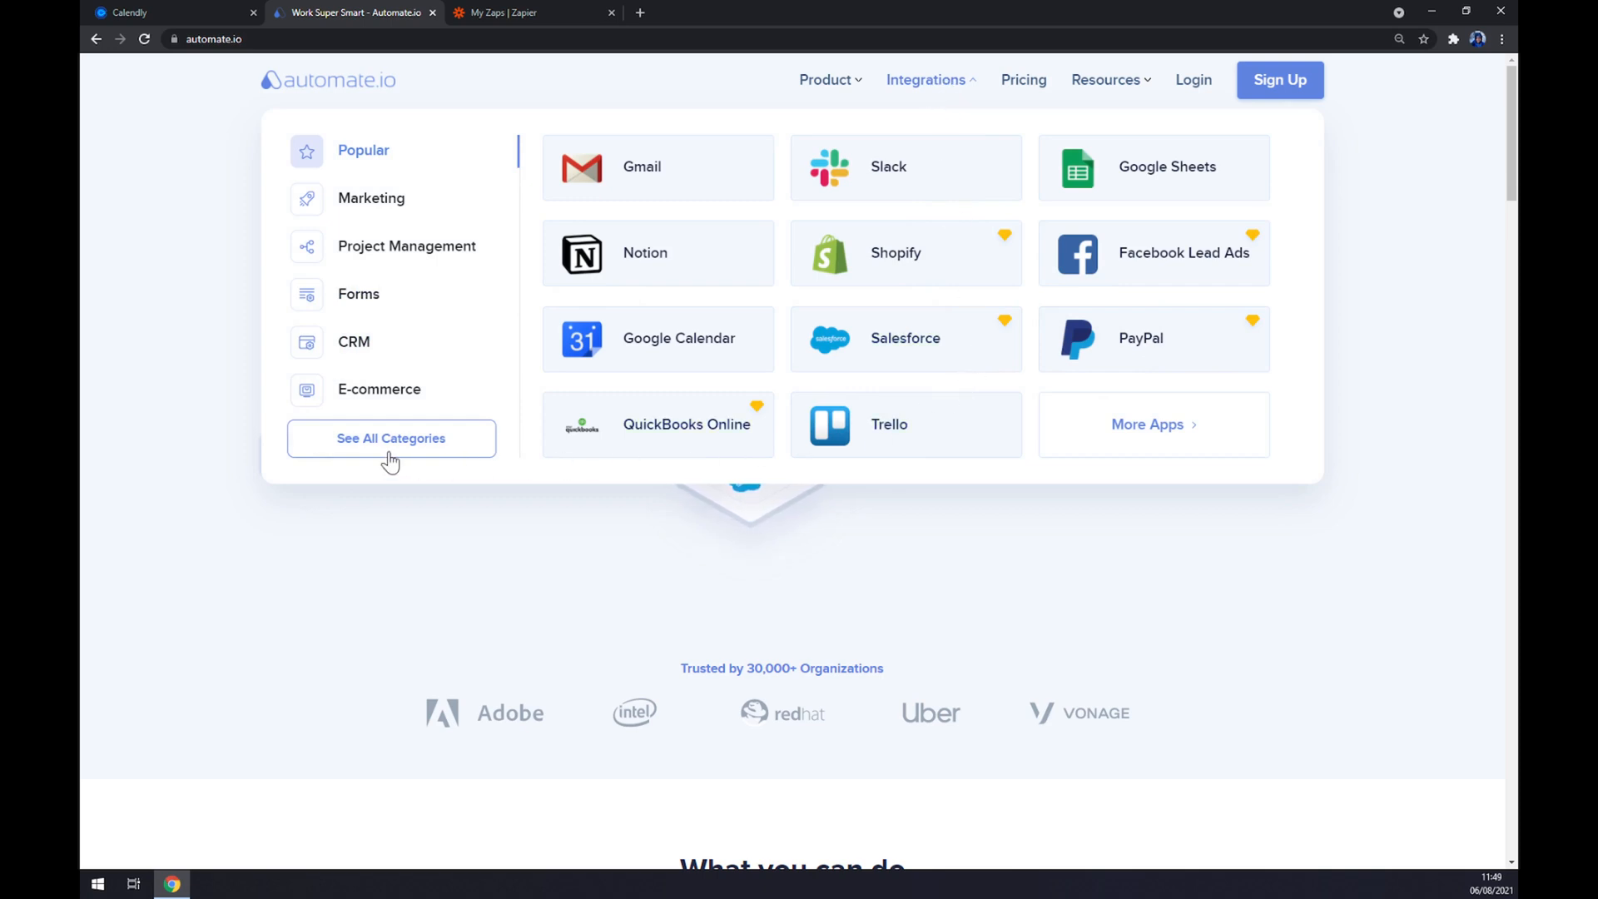
pyautogui.click(391, 437)
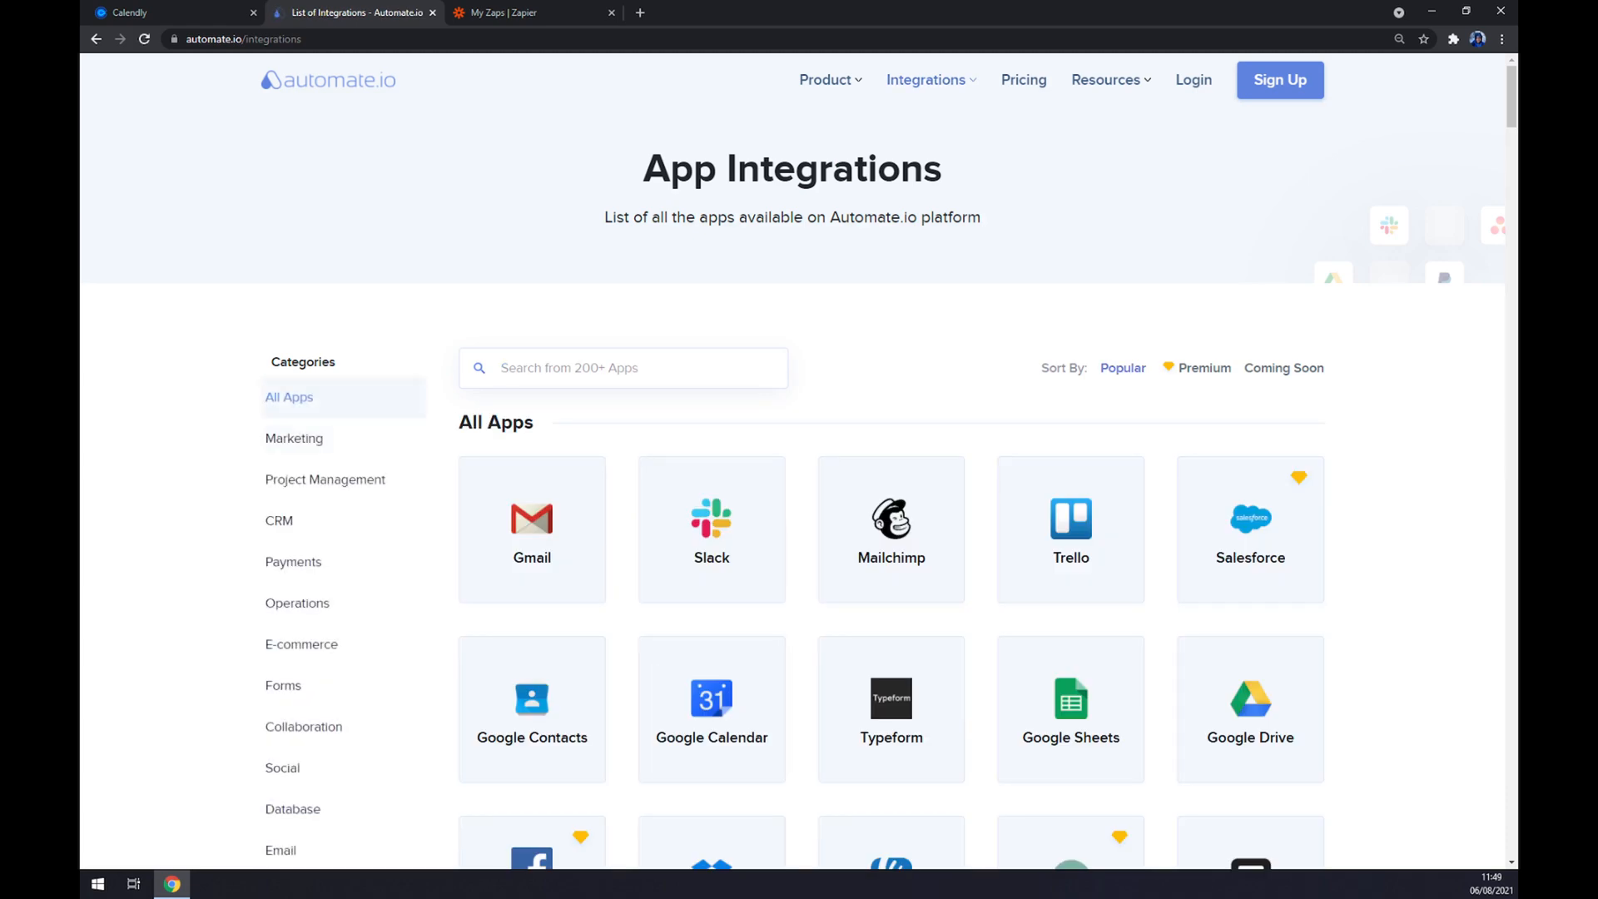
pyautogui.write('calendly')
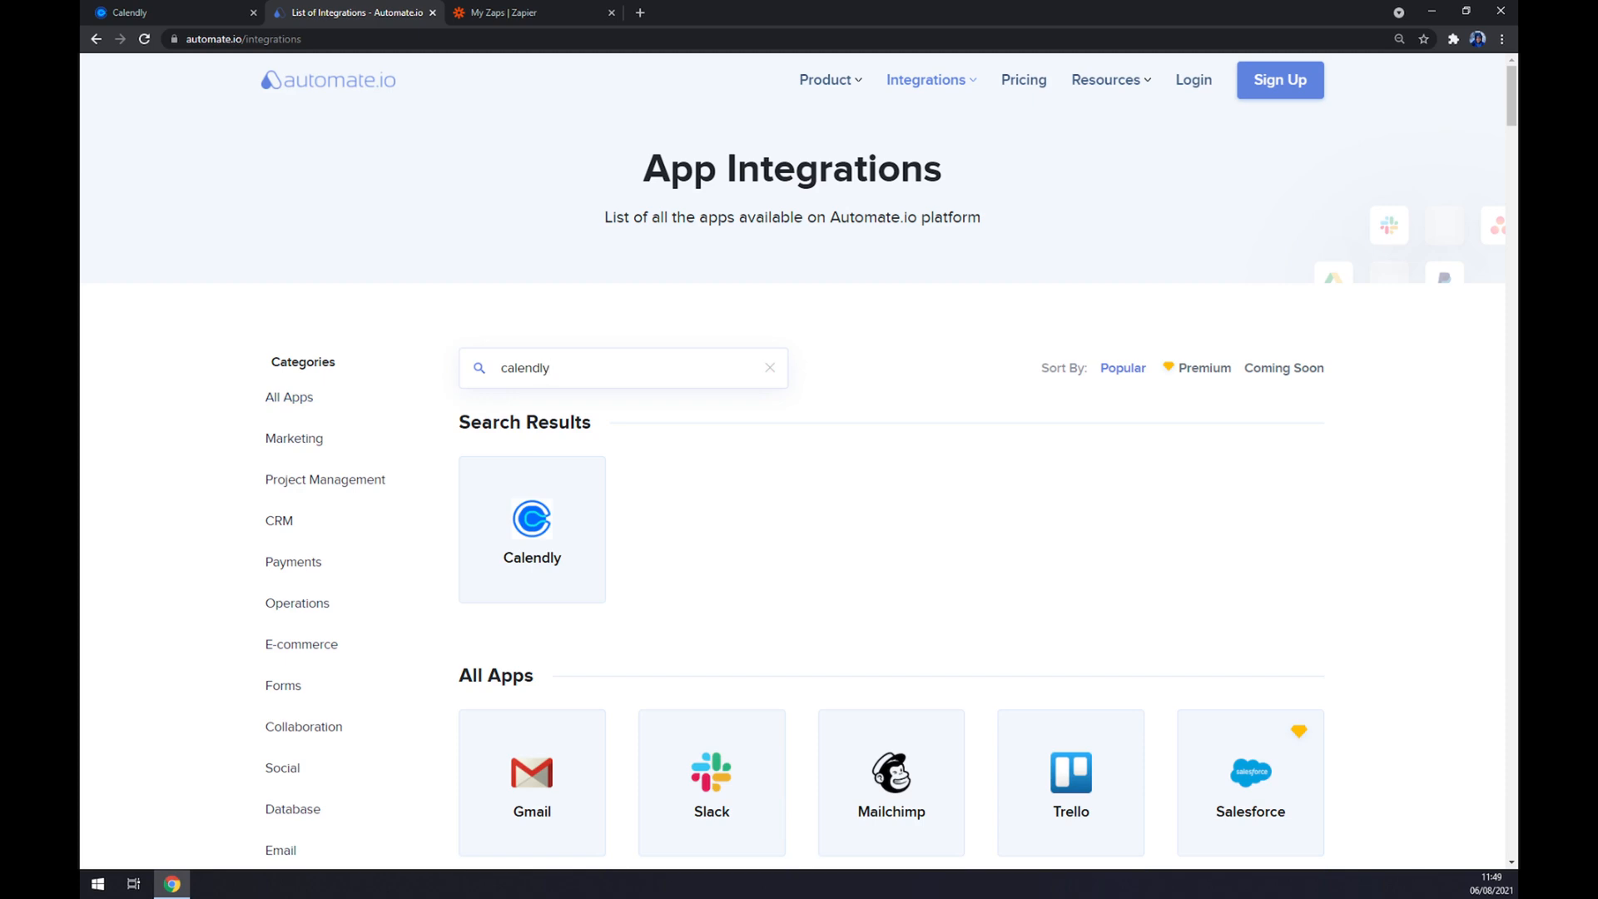
pyautogui.click(532, 529)
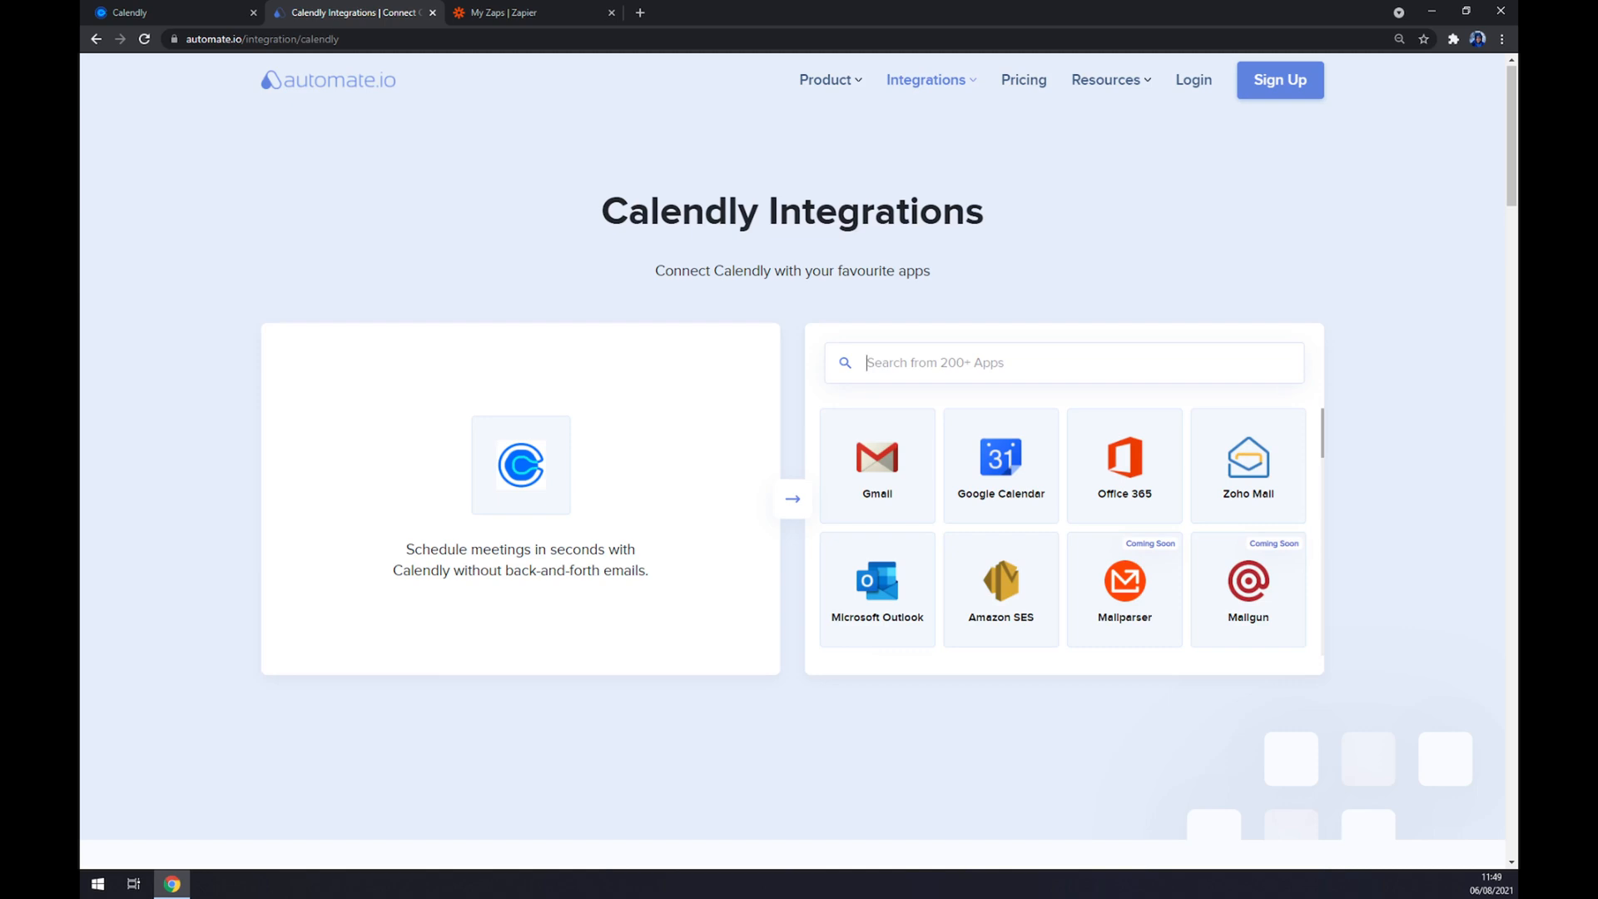
pyautogui.write('zoho')
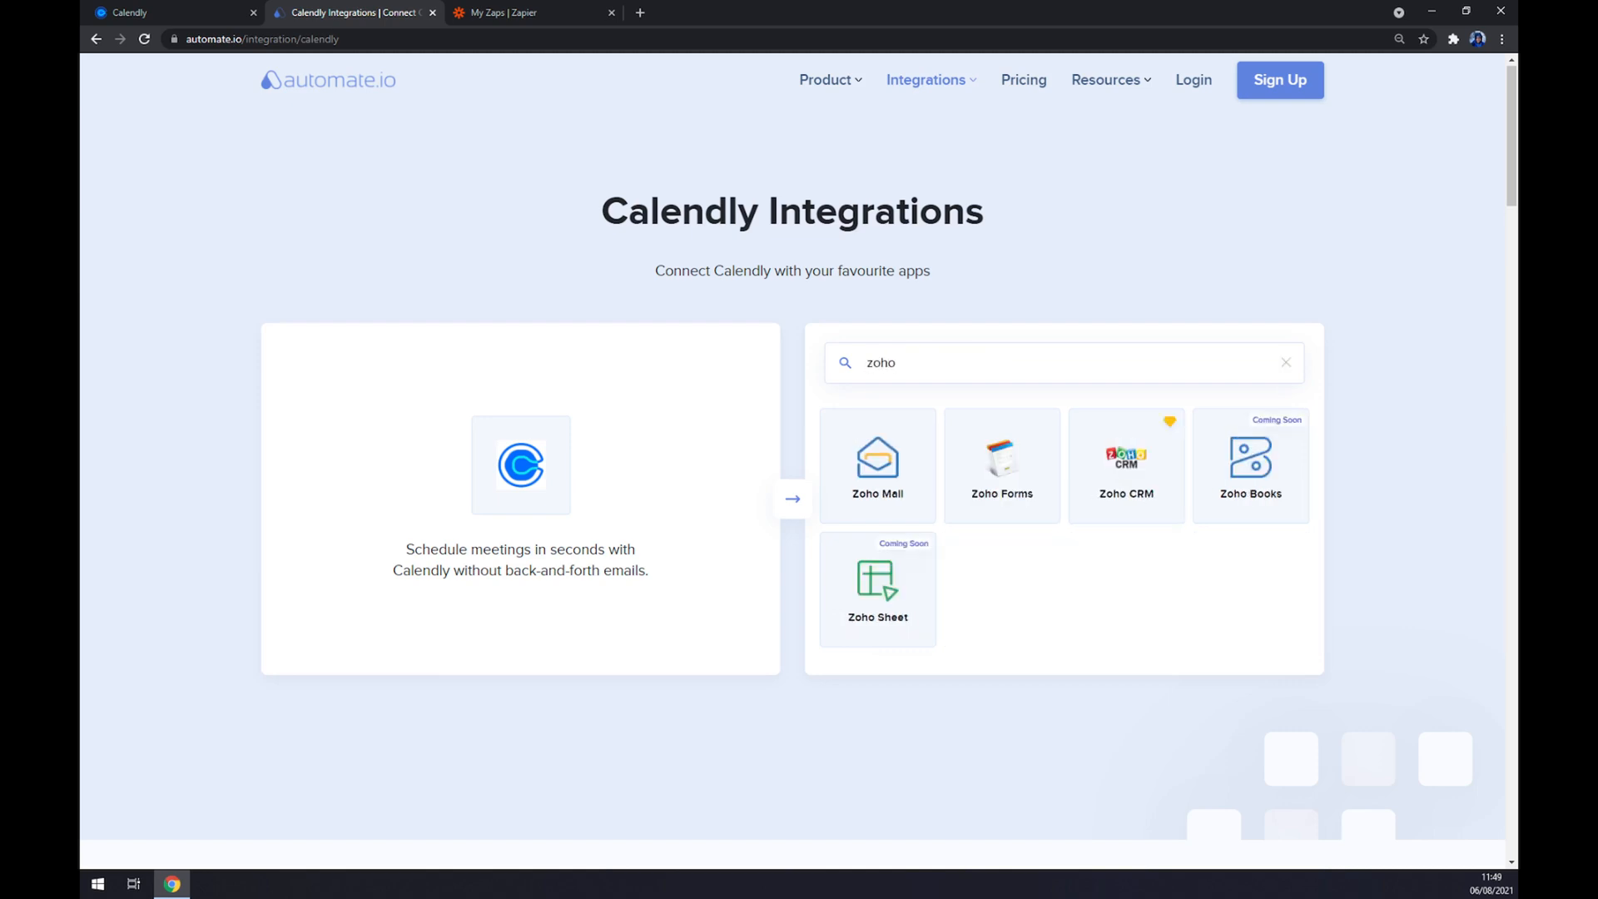
pyautogui.click(1126, 464)
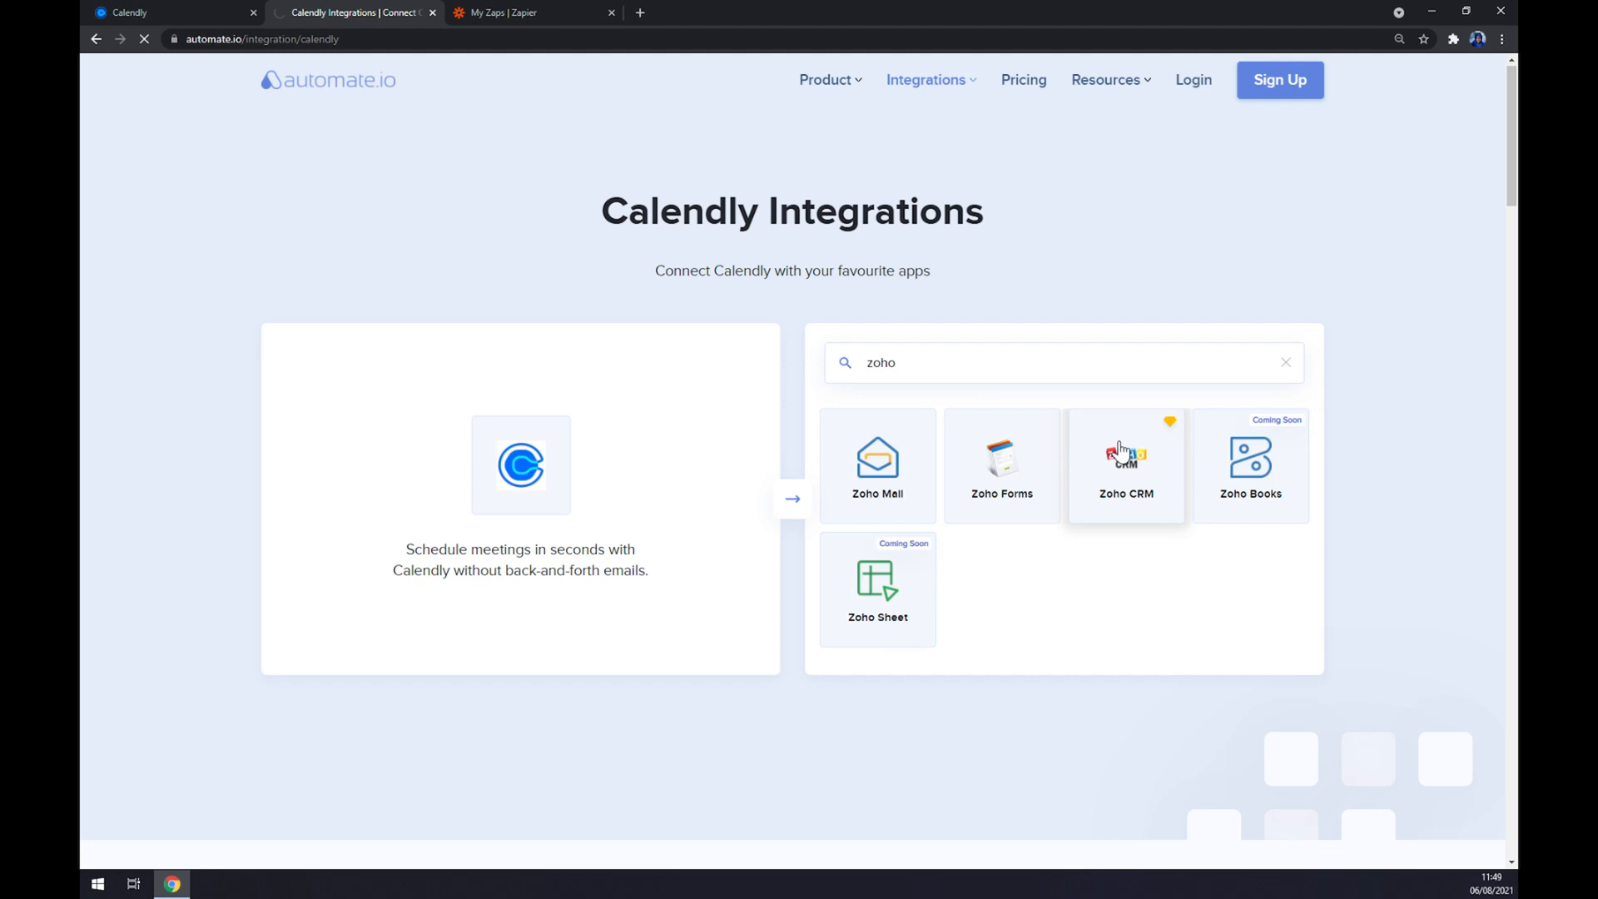
# Step: Scroll to the Calendly–Zoho CRM trigger and action lists and choose New Event as trigger
pyautogui.click(1126, 464)
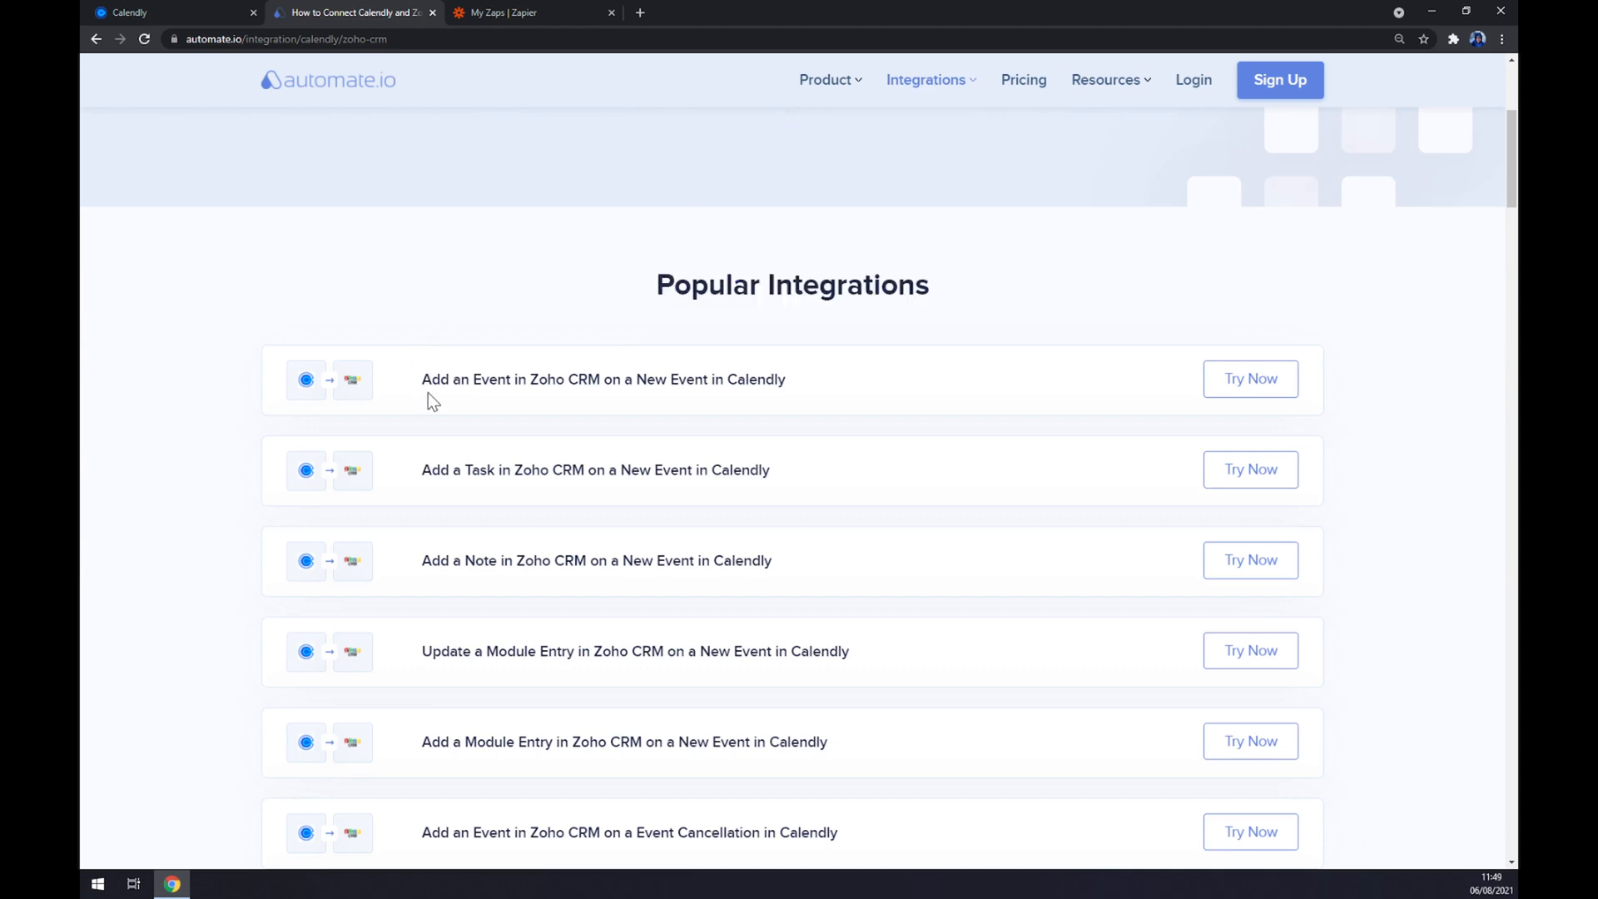
pyautogui.moveTo(714, 403)
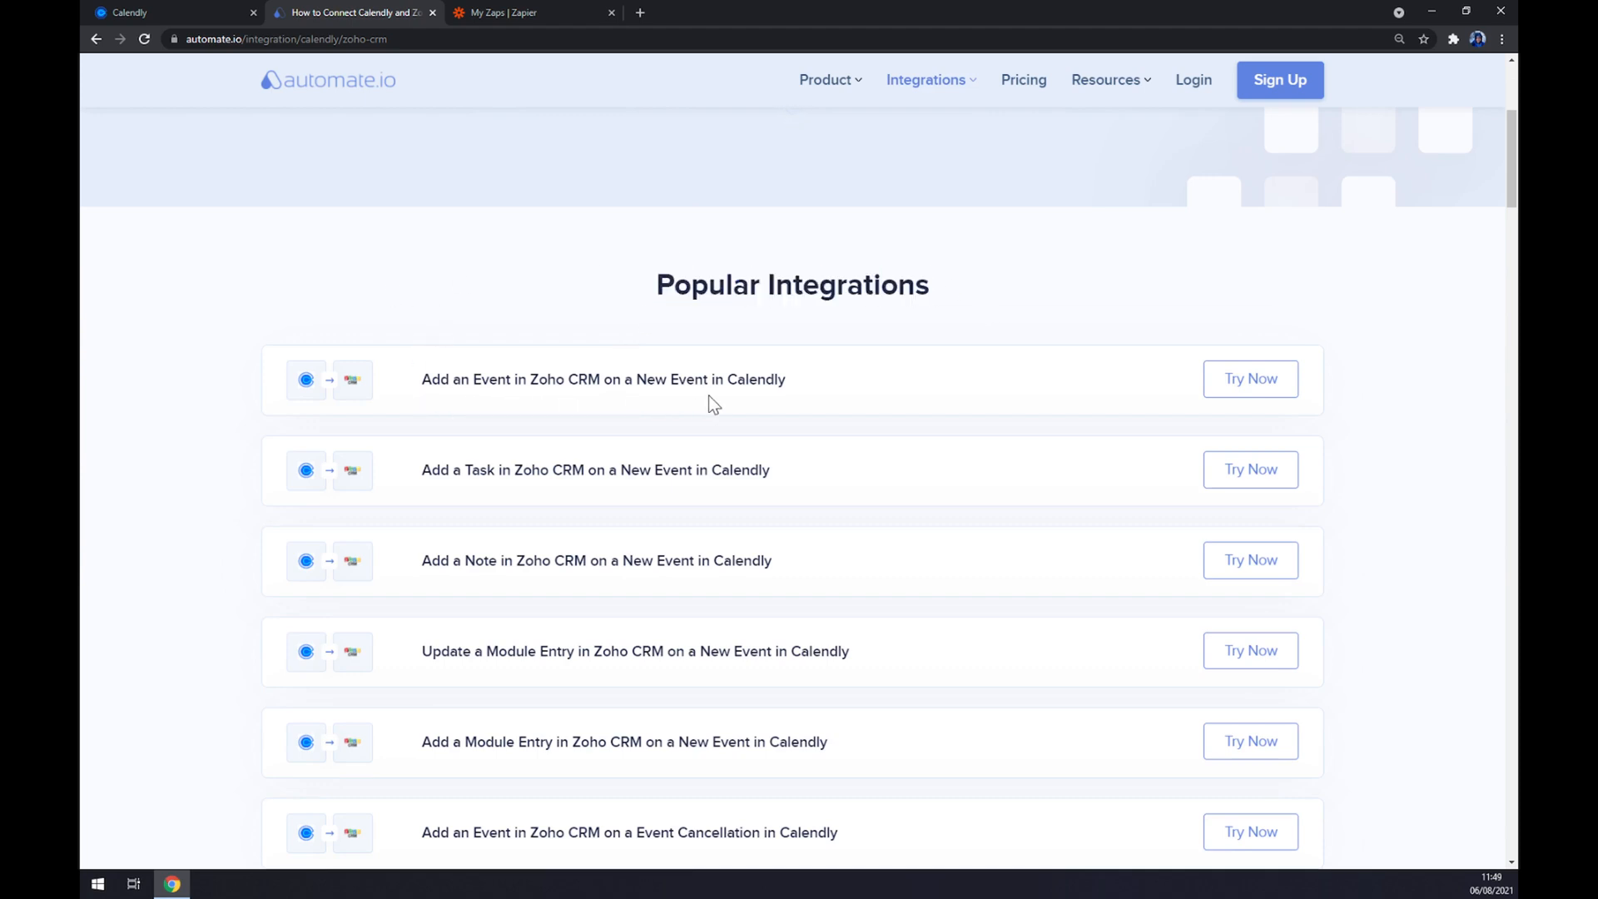
pyautogui.scroll(-3)
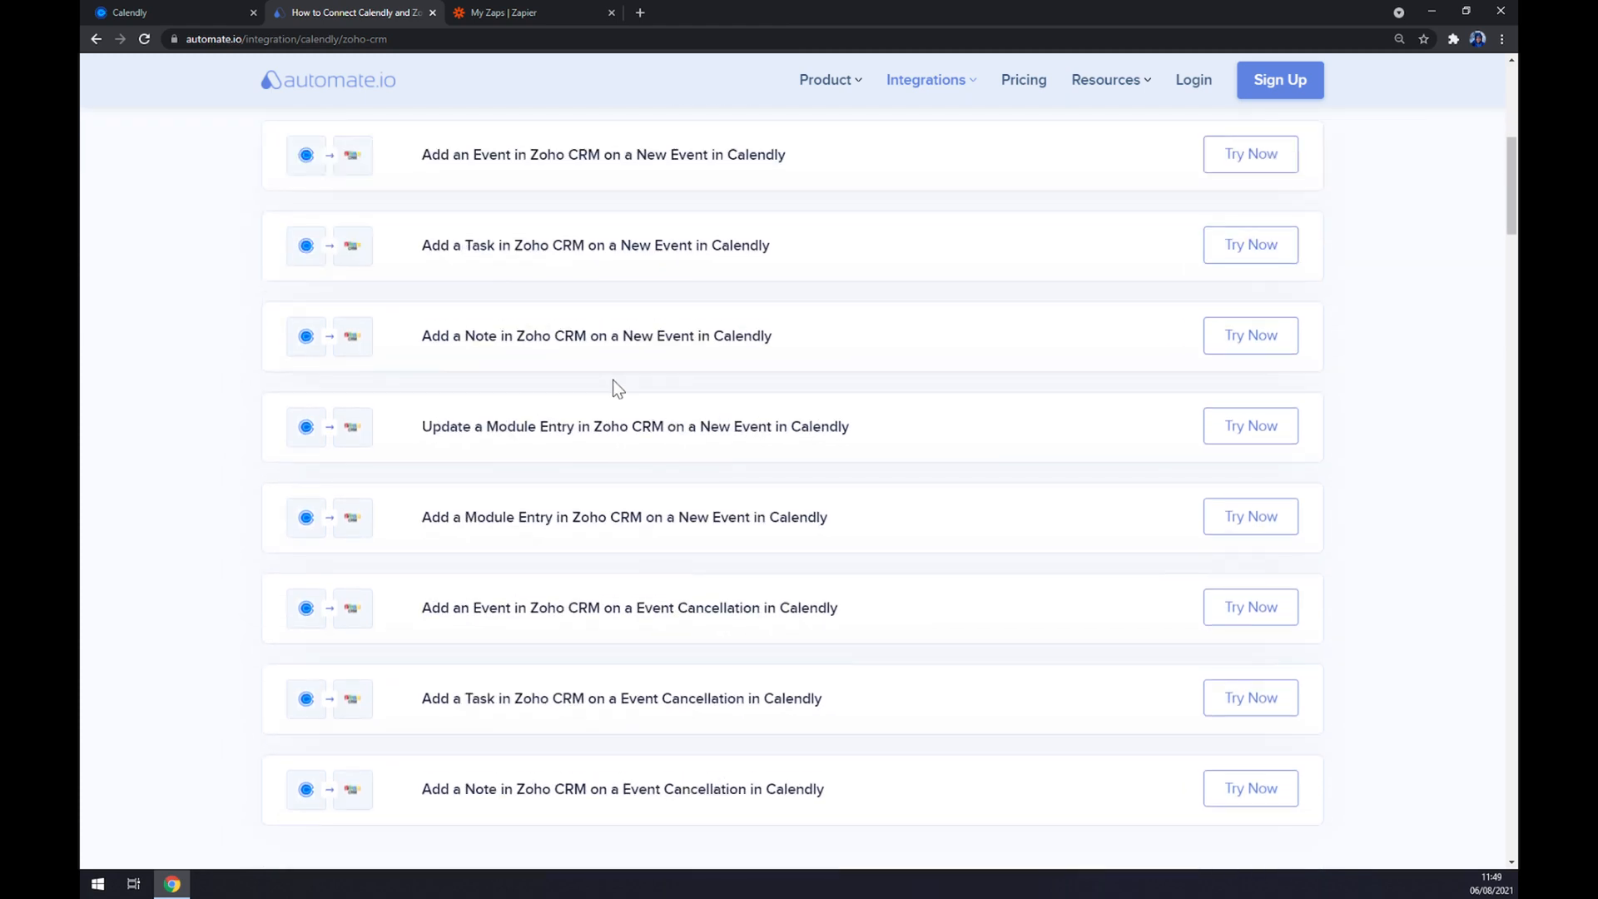
pyautogui.scroll(-3)
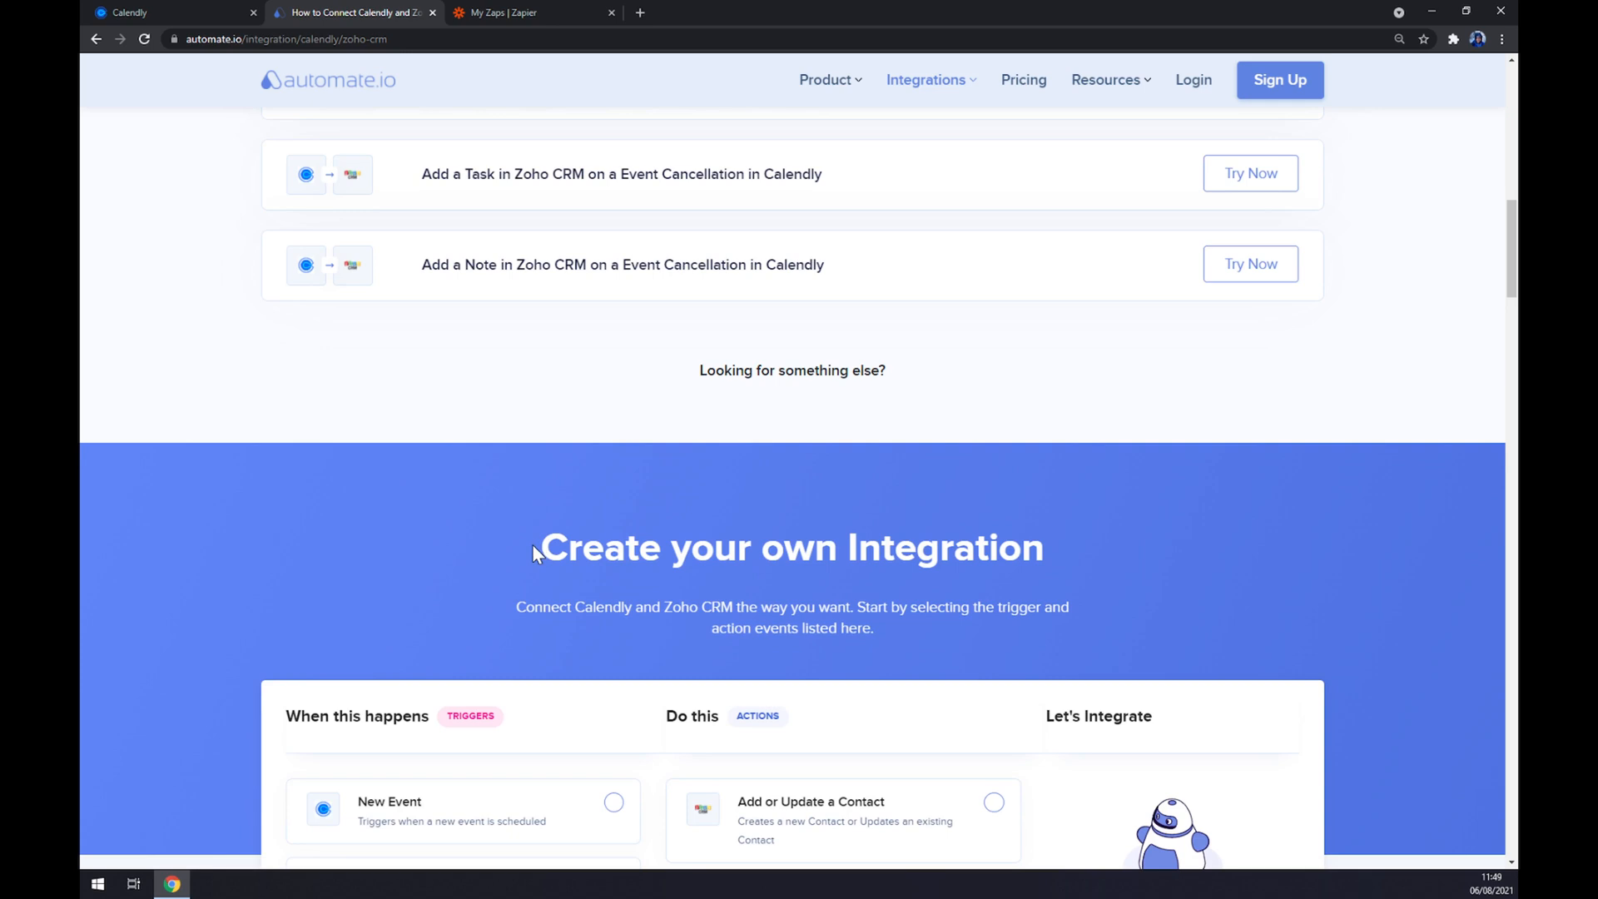
pyautogui.scroll(-3)
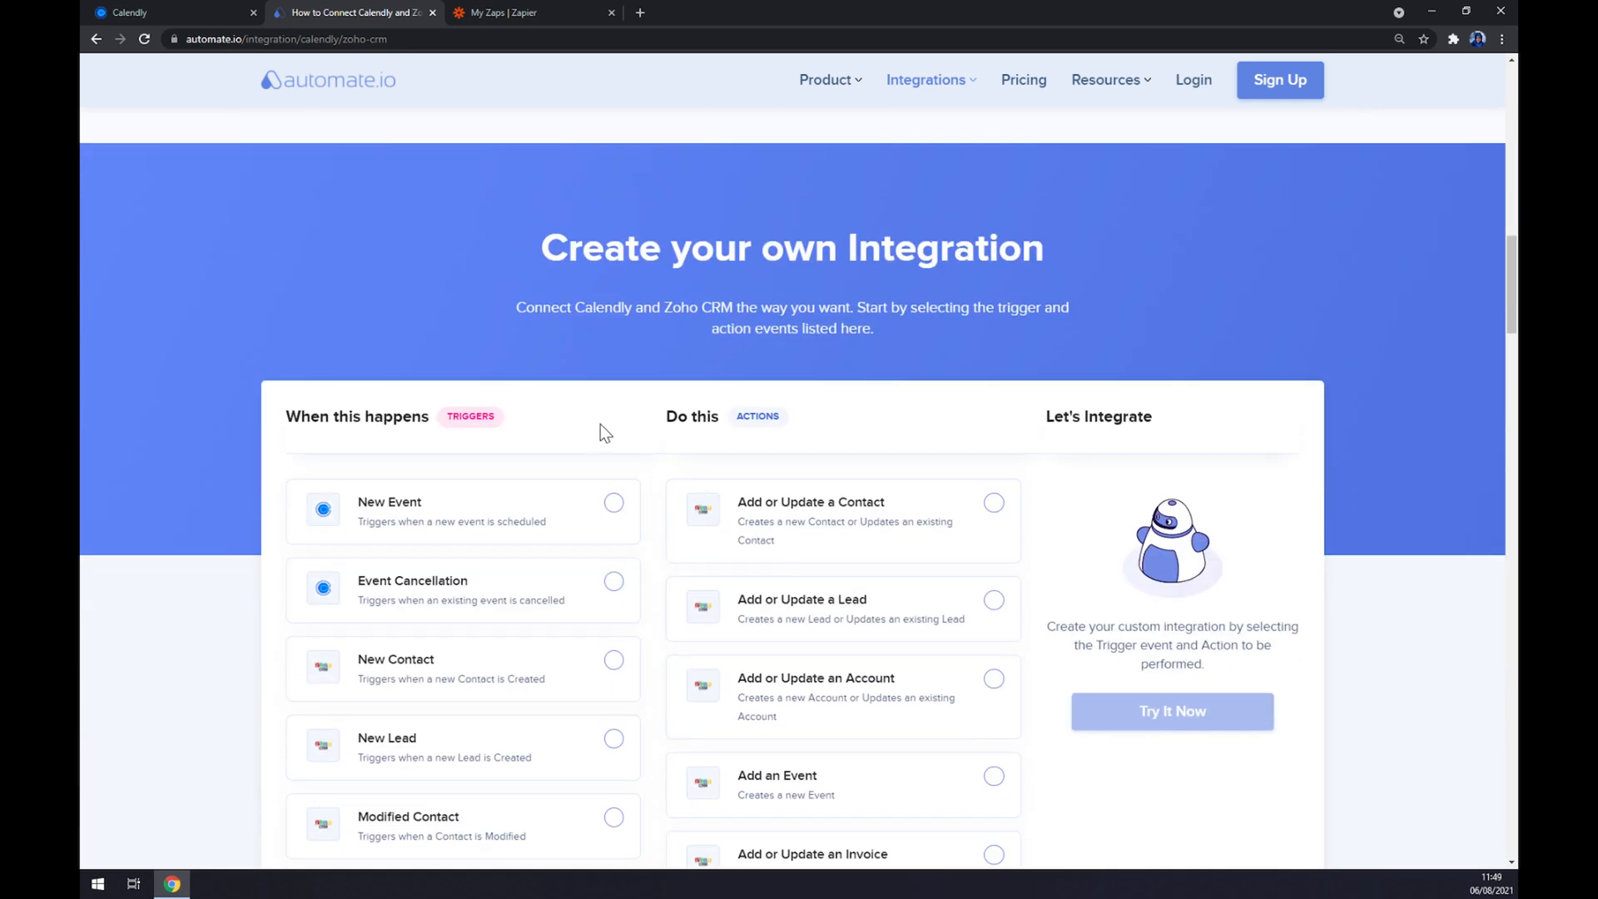
pyautogui.moveTo(614, 440)
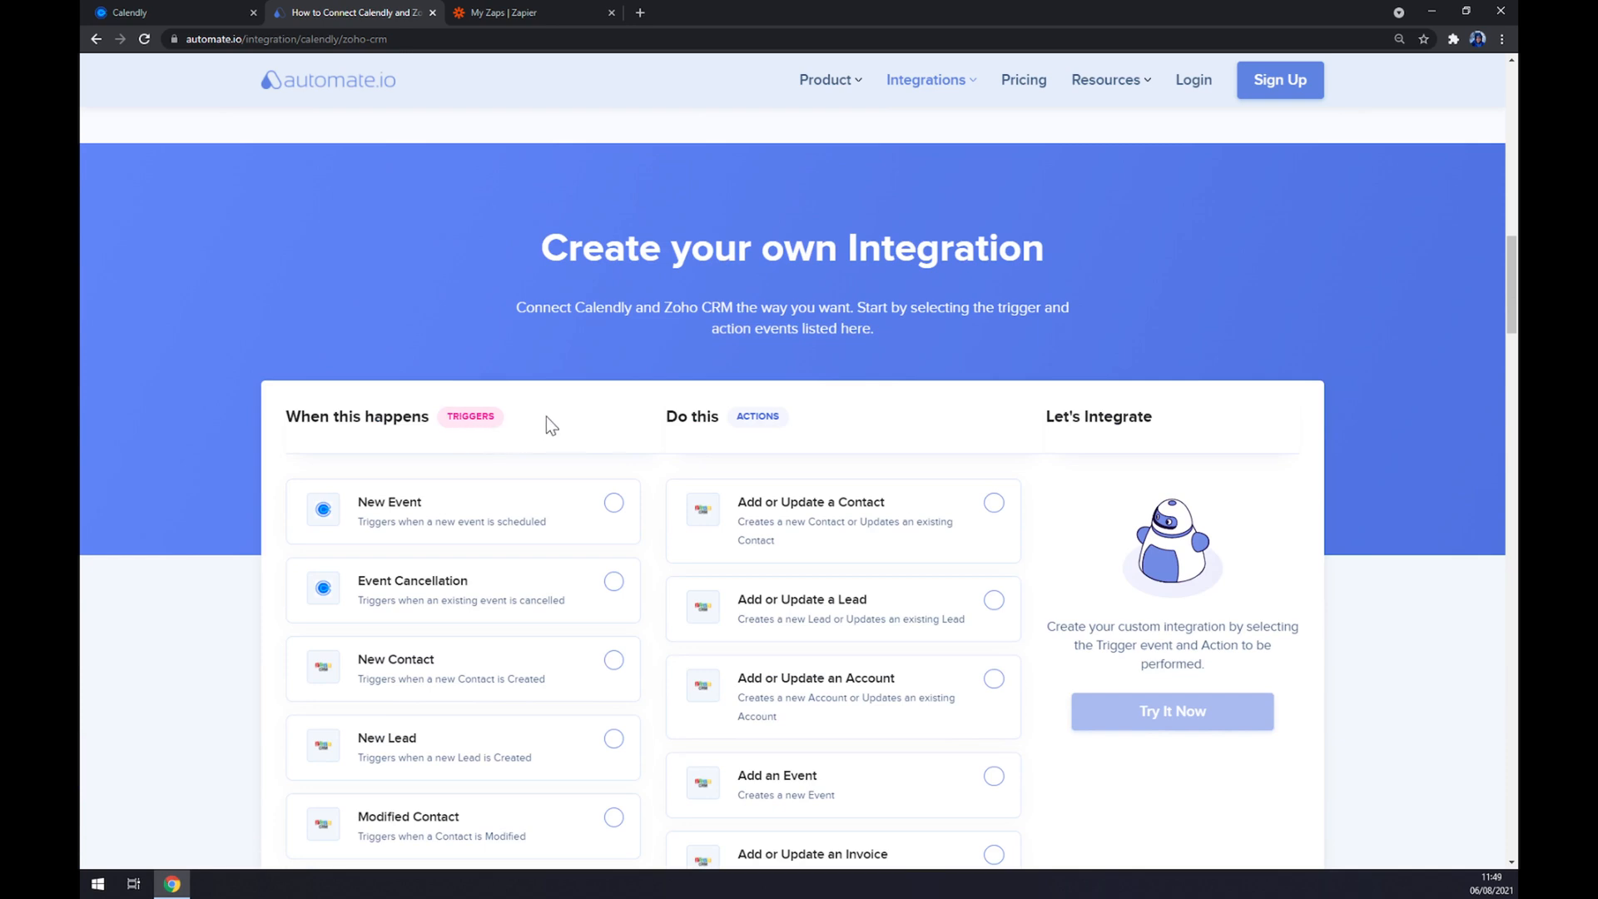
pyautogui.moveTo(490, 482)
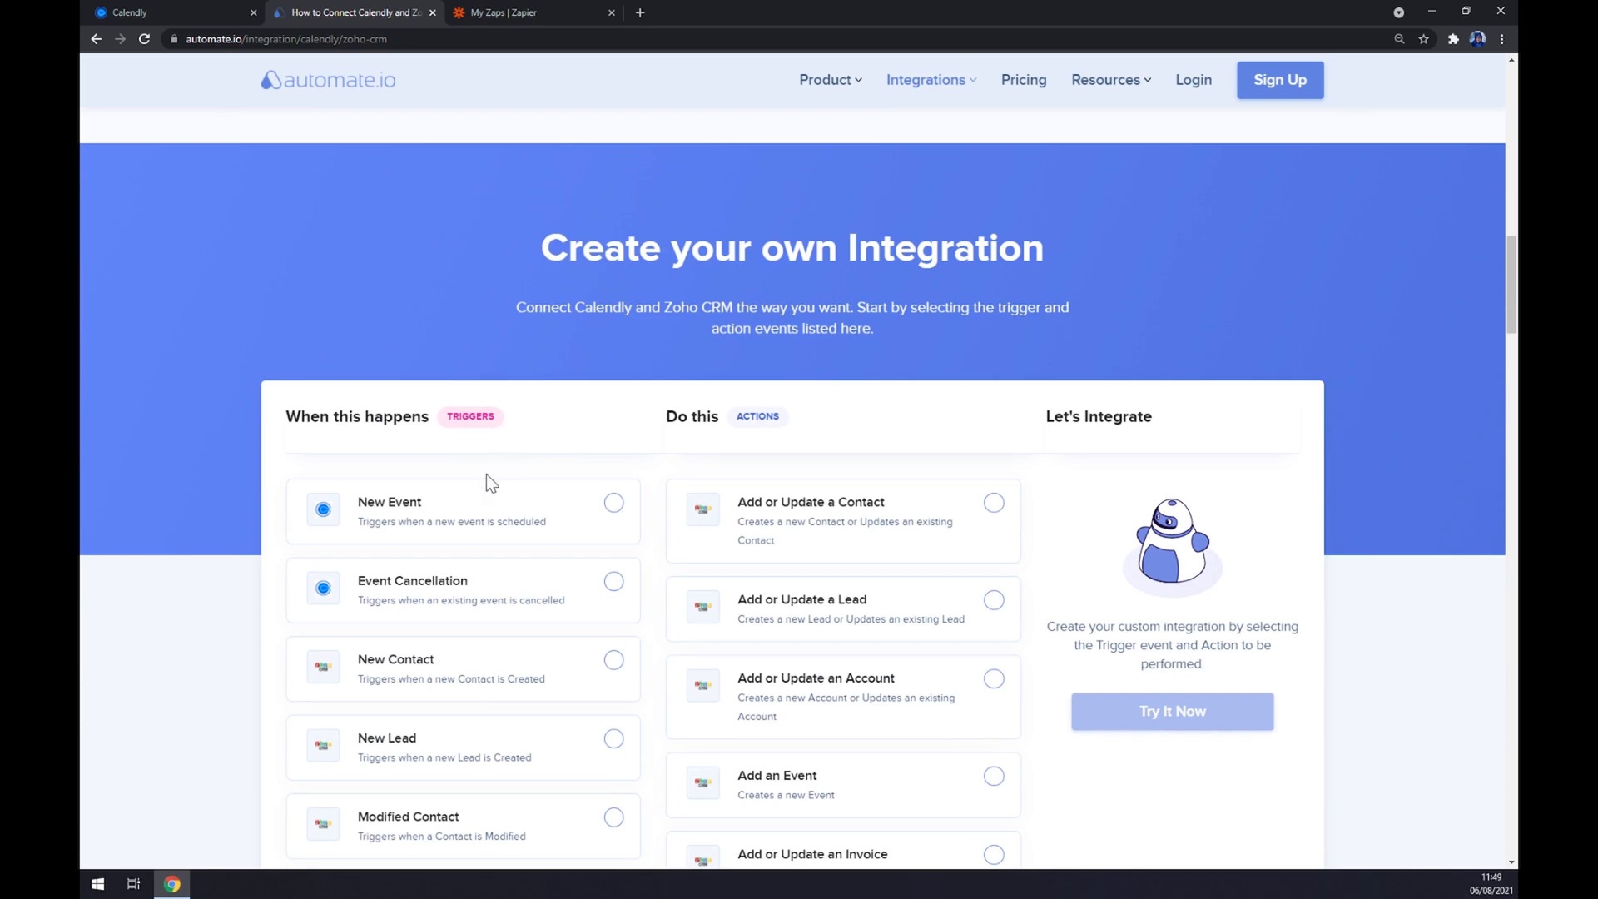
pyautogui.click(613, 502)
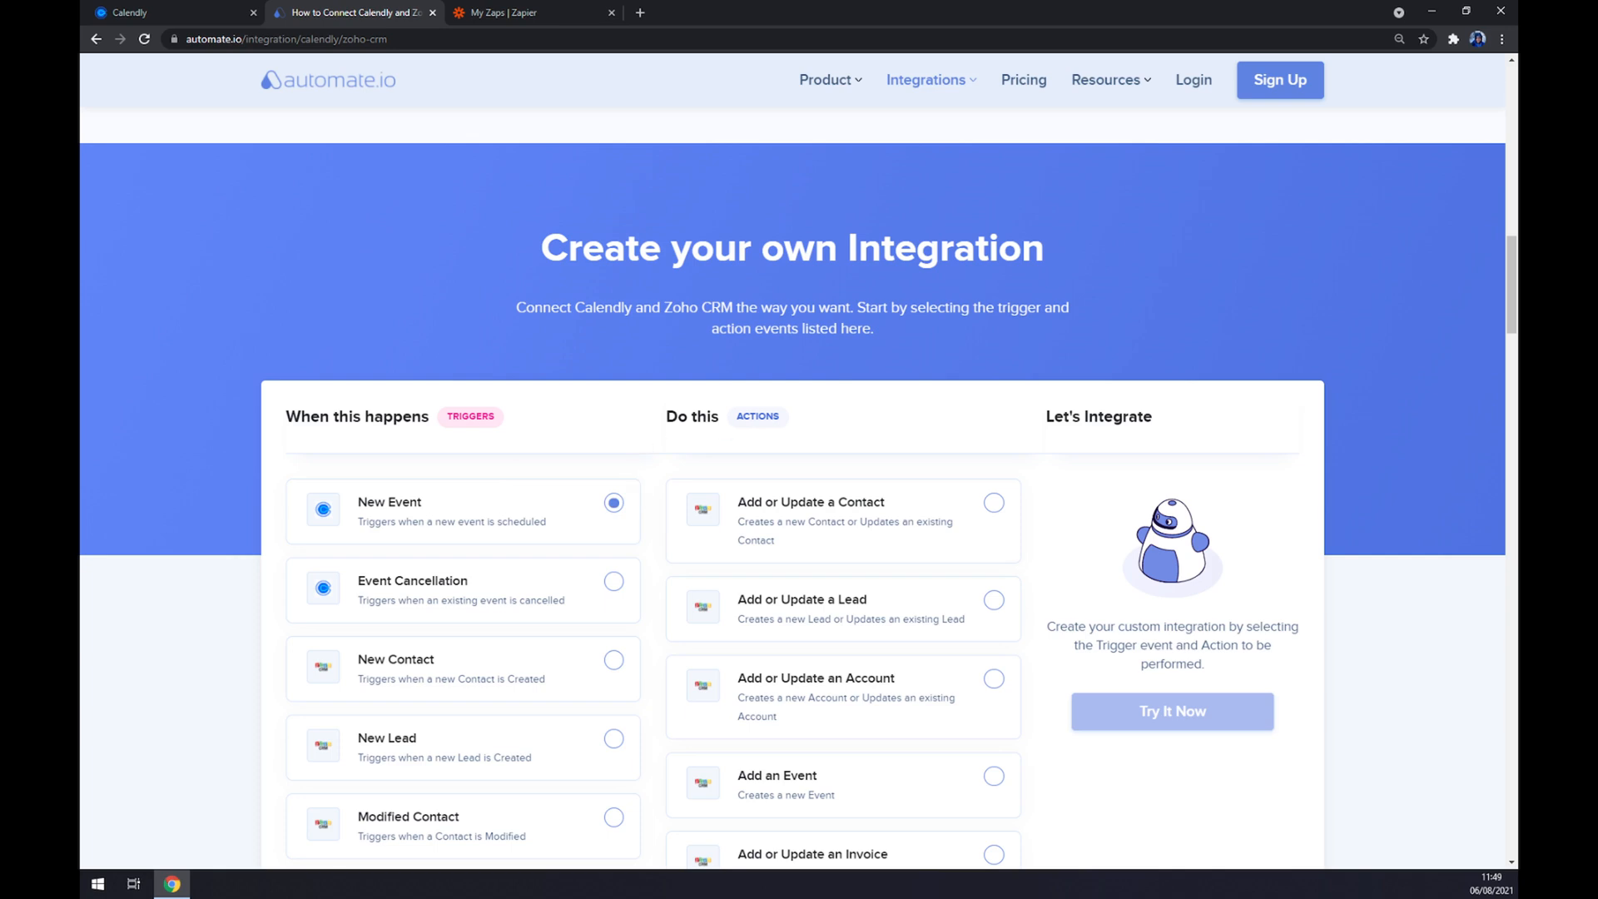
pyautogui.moveTo(827, 542)
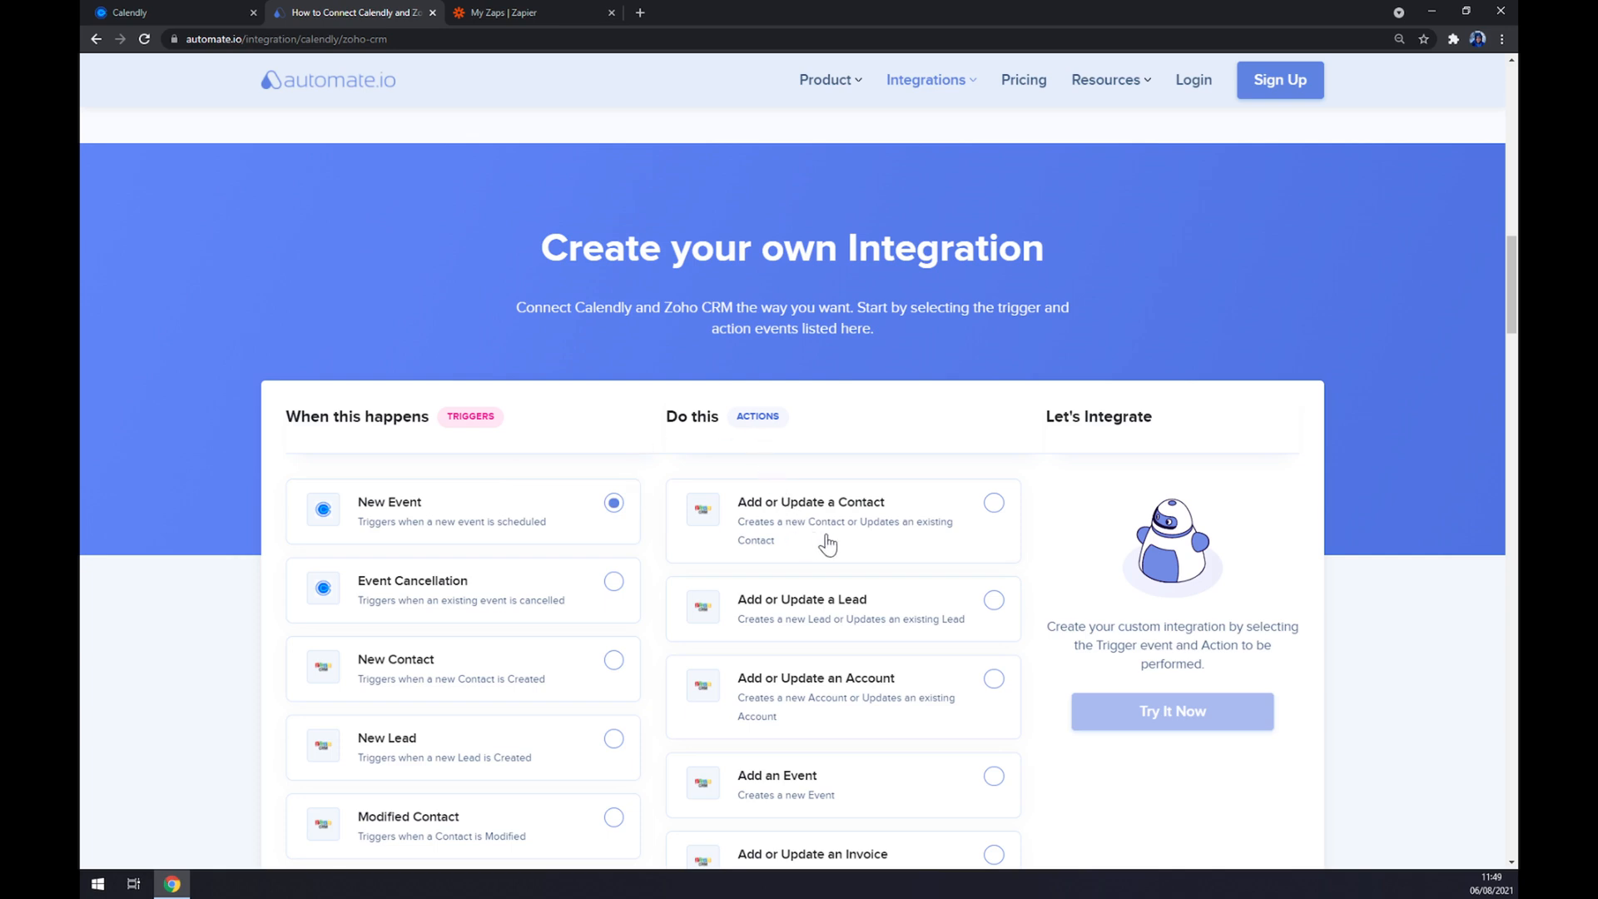
pyautogui.scroll(-3)
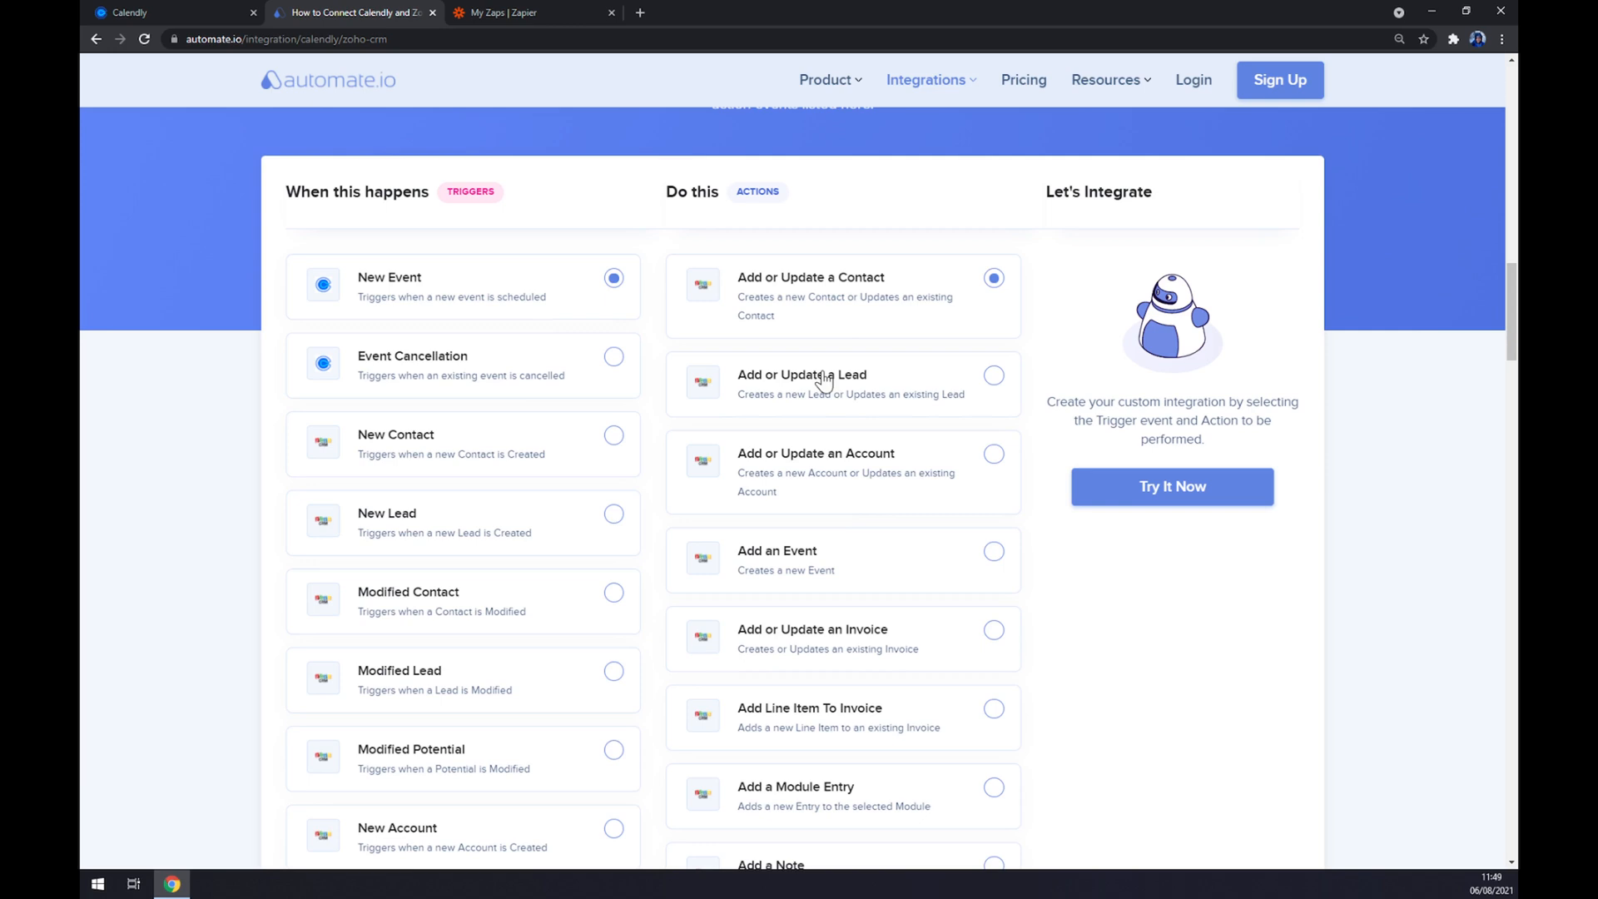
pyautogui.moveTo(962, 281)
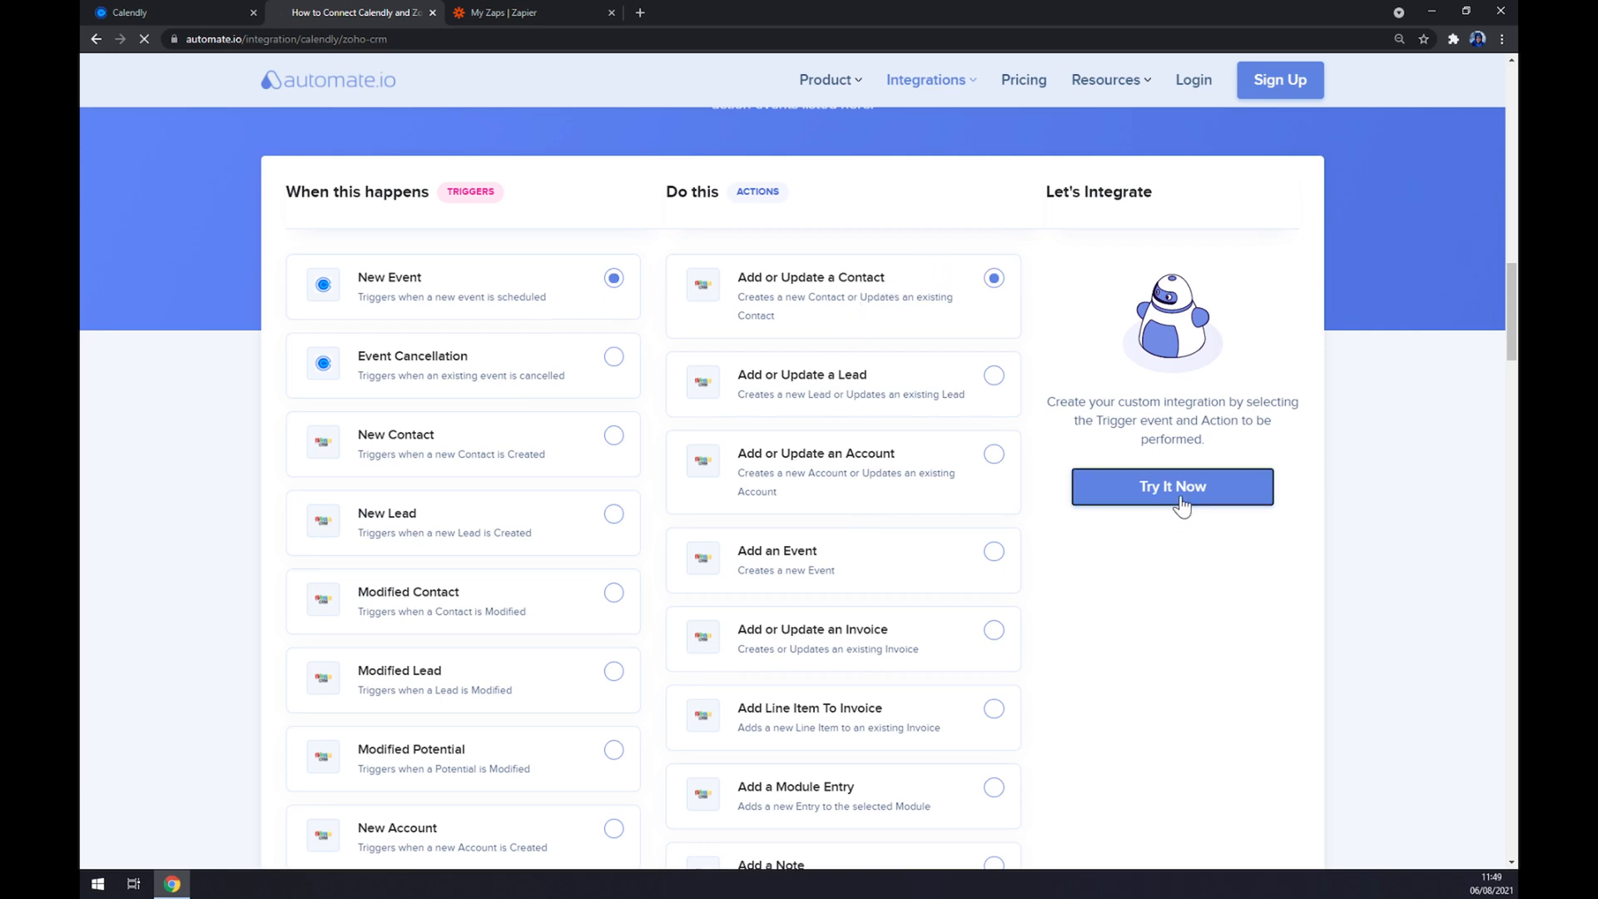
# Step: Reach Automate.io's Register page via Try It Now, then go to the My Zaps tab
pyautogui.click(1172, 486)
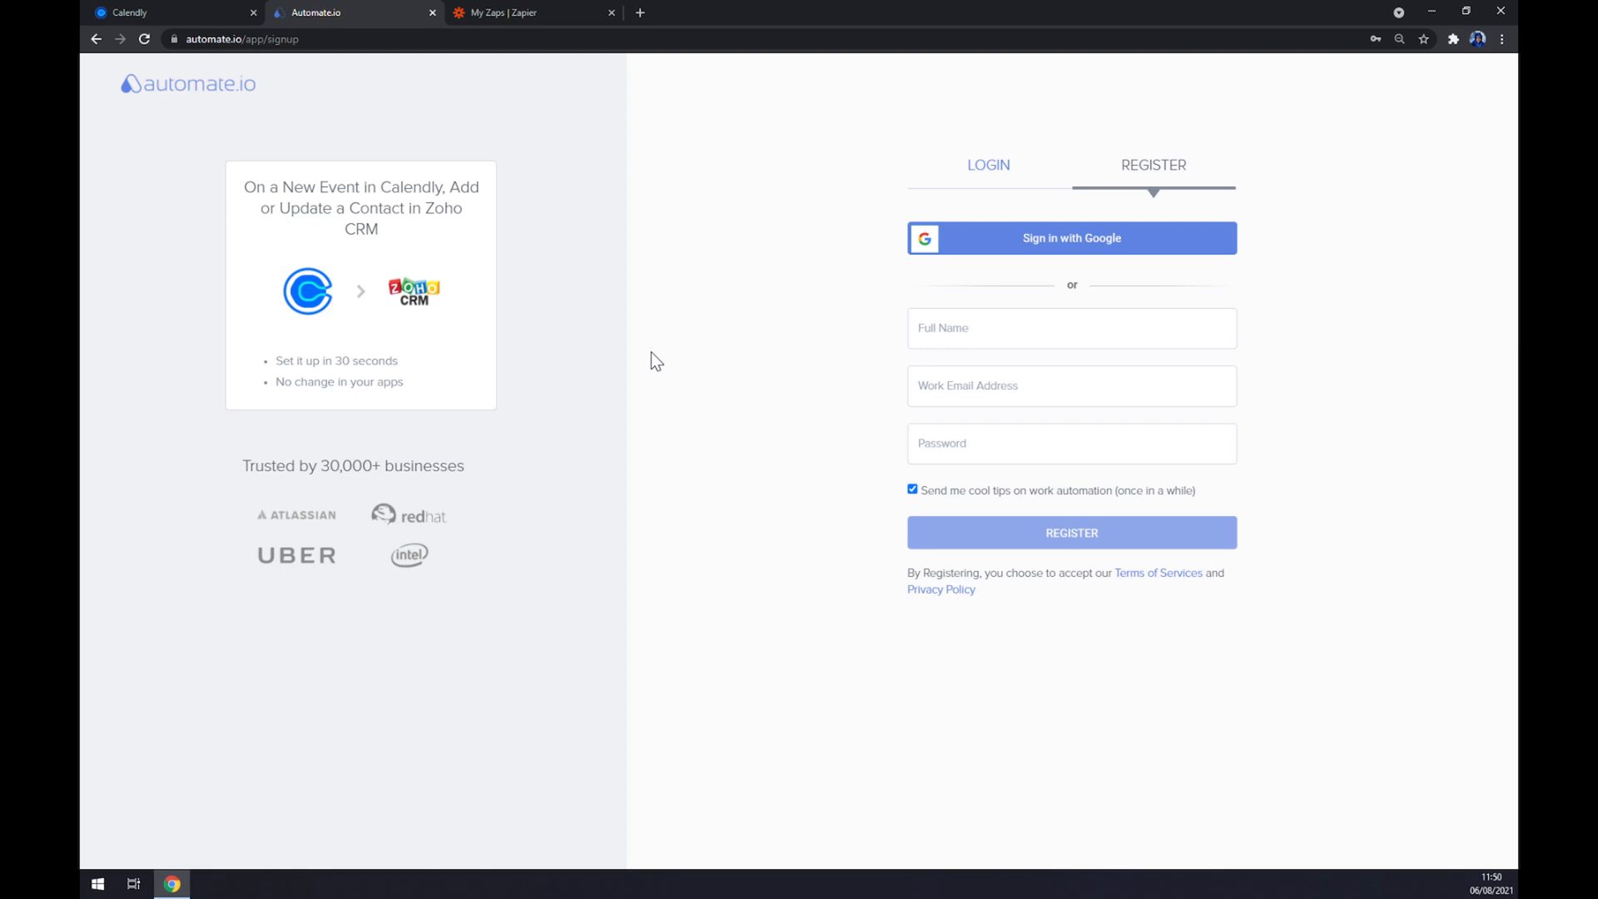
pyautogui.moveTo(662, 368)
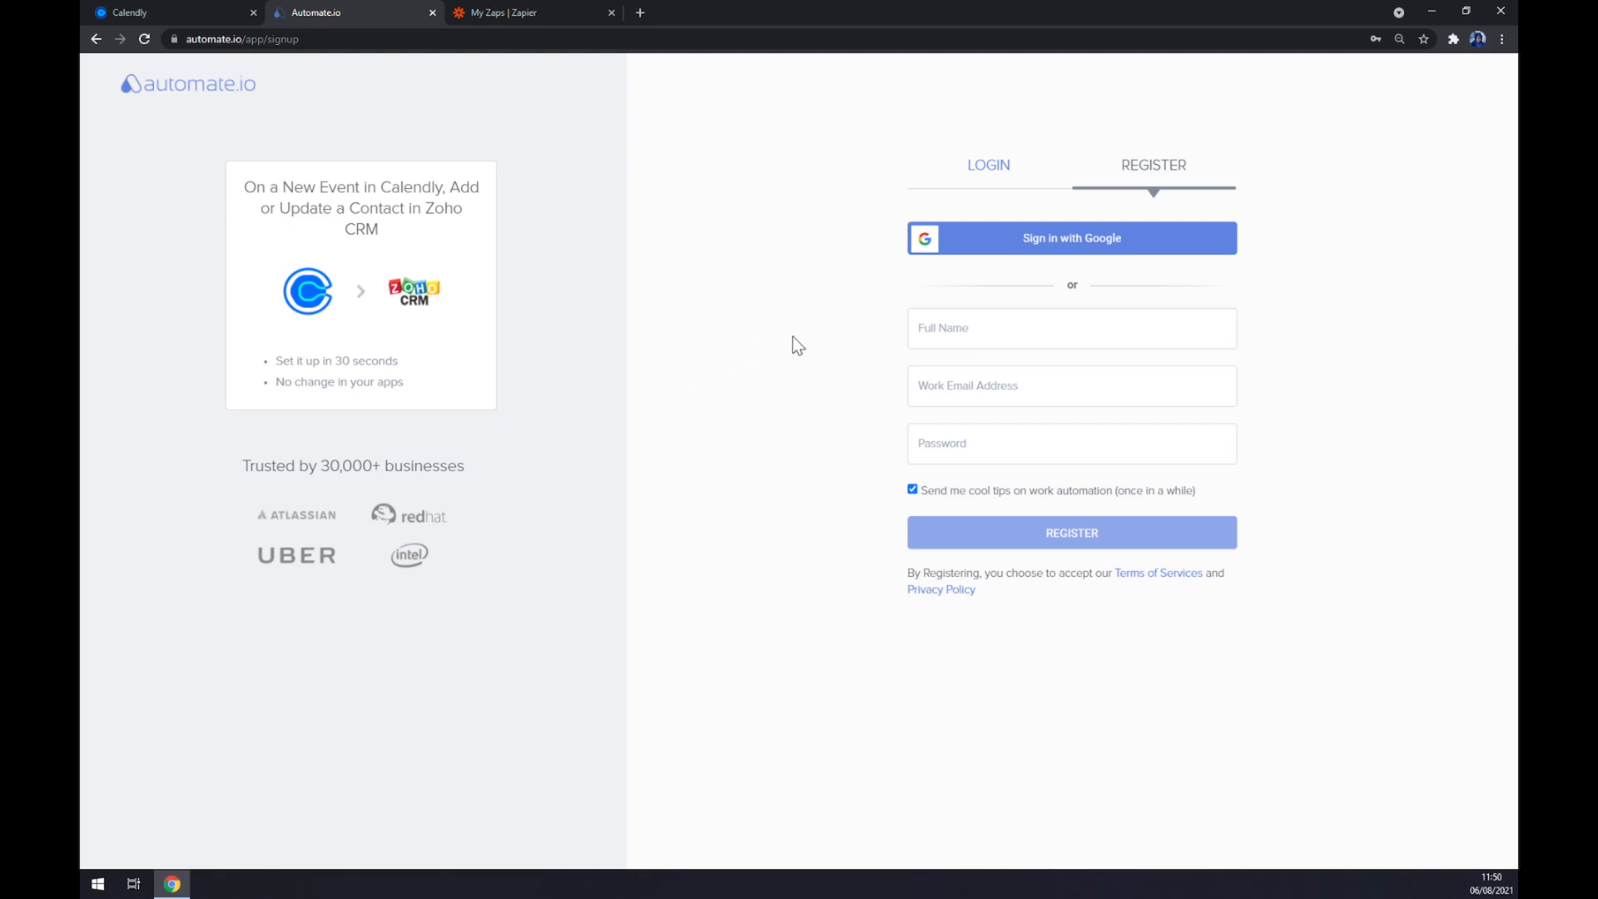
pyautogui.moveTo(775, 354)
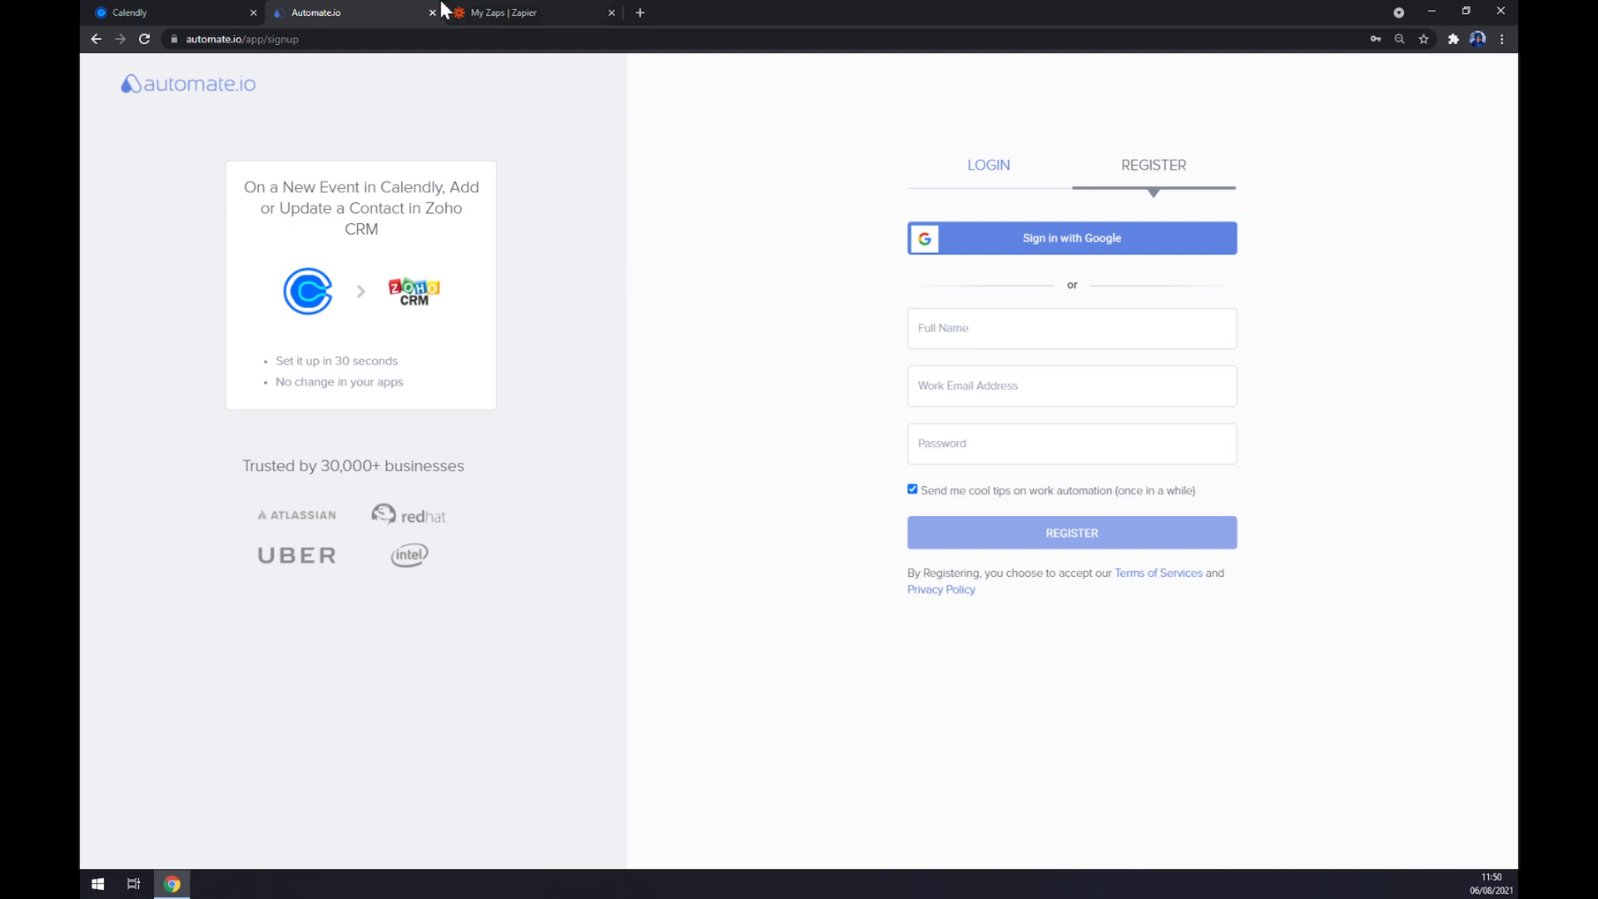
pyautogui.click(530, 13)
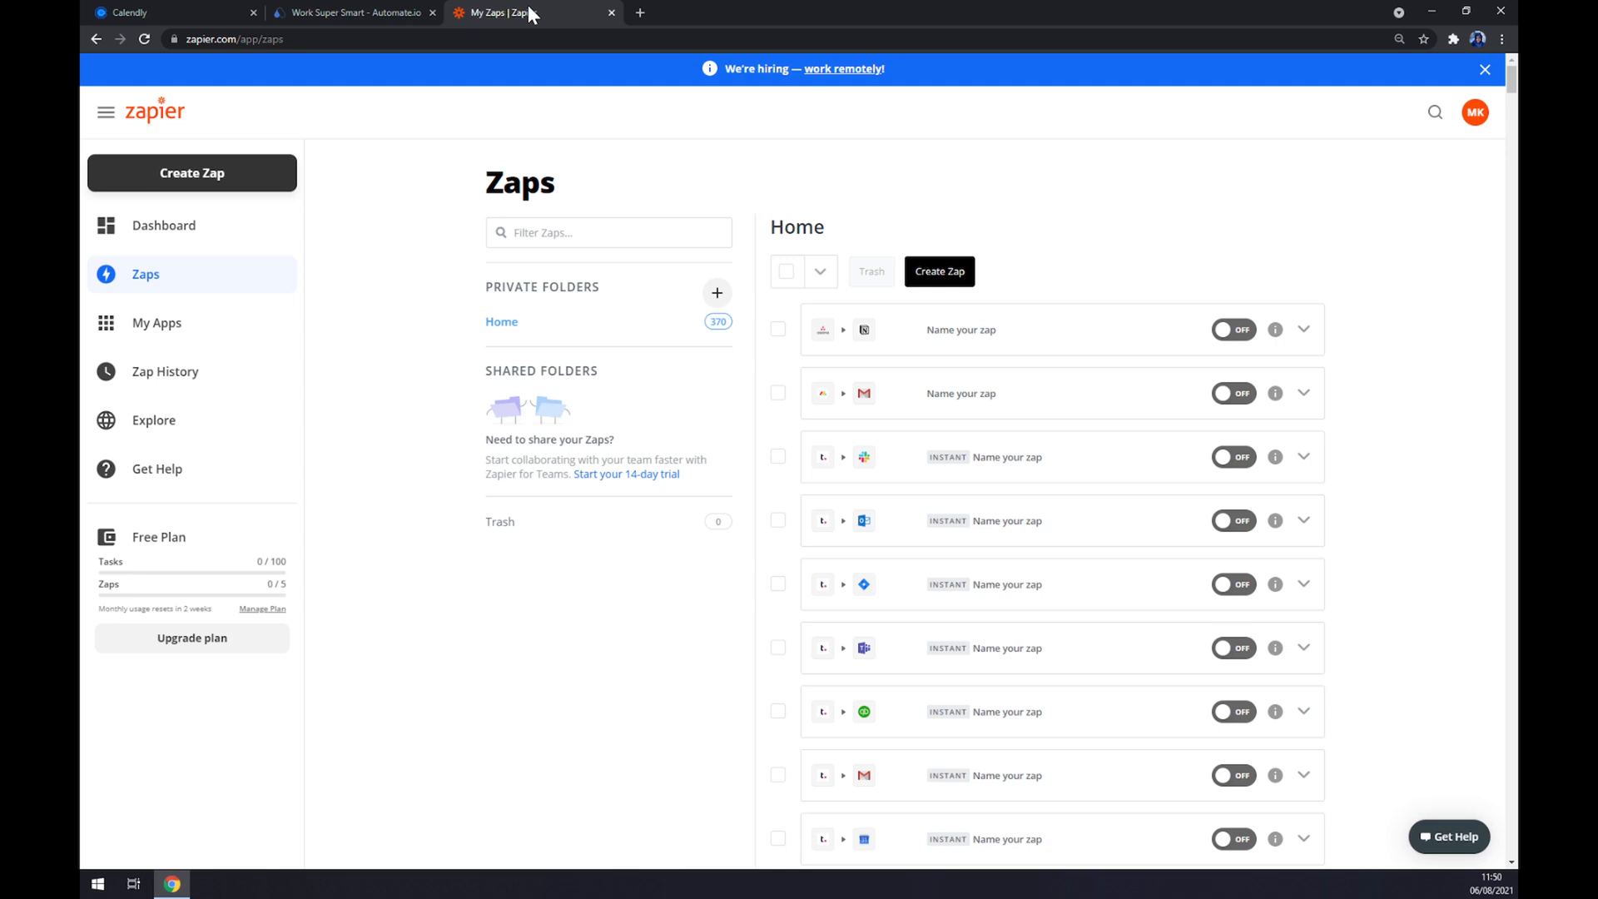
pyautogui.moveTo(516, 28)
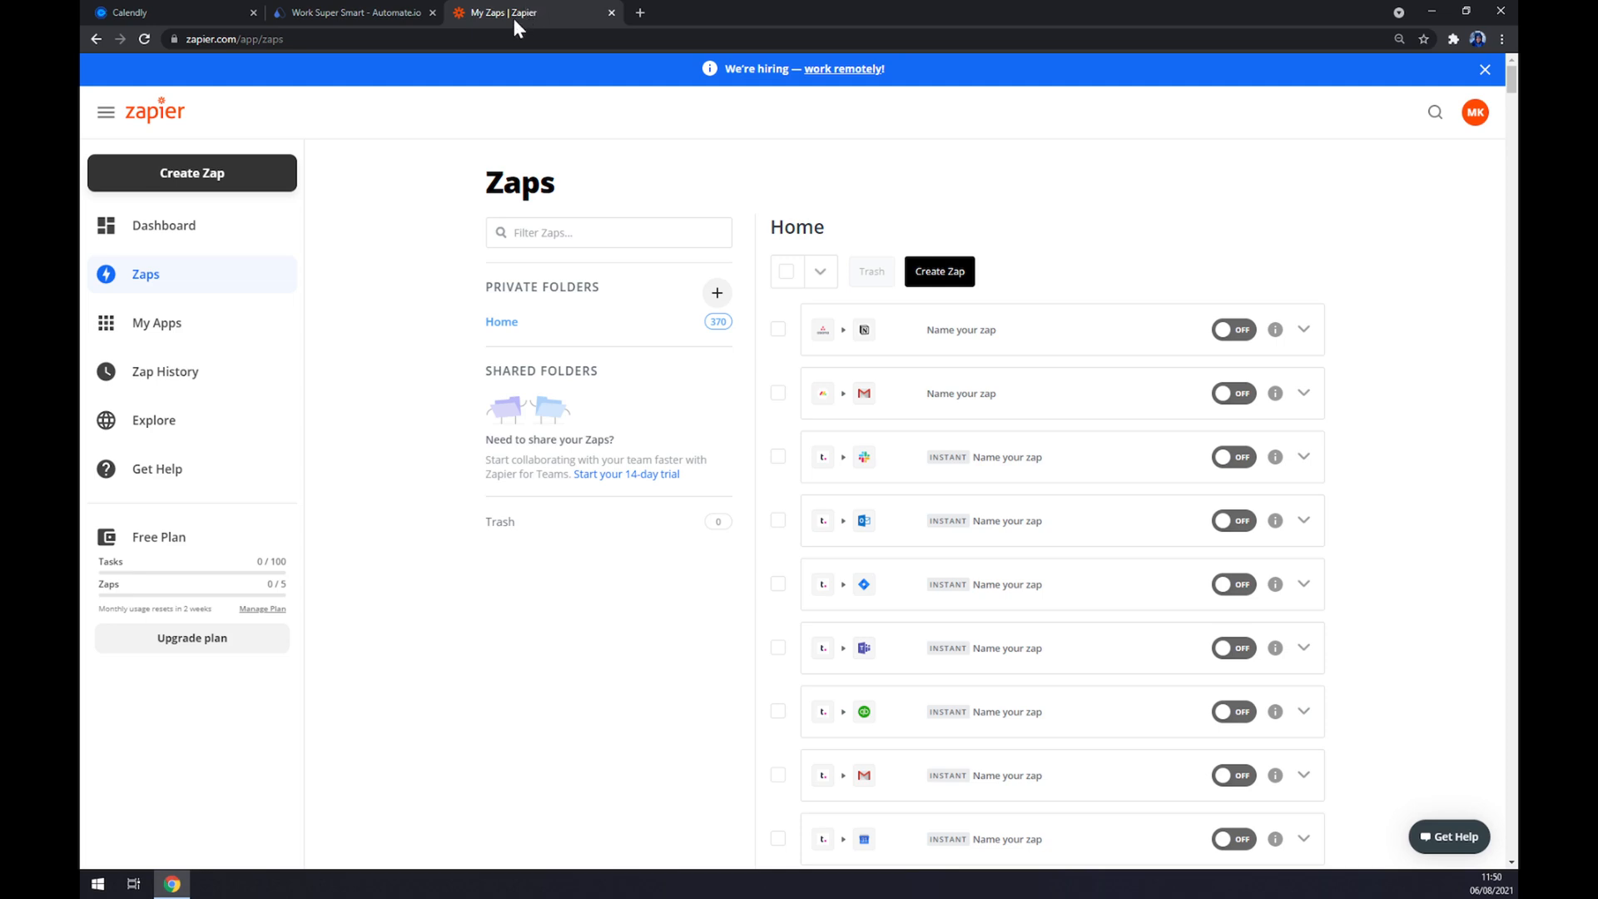
pyautogui.moveTo(292, 218)
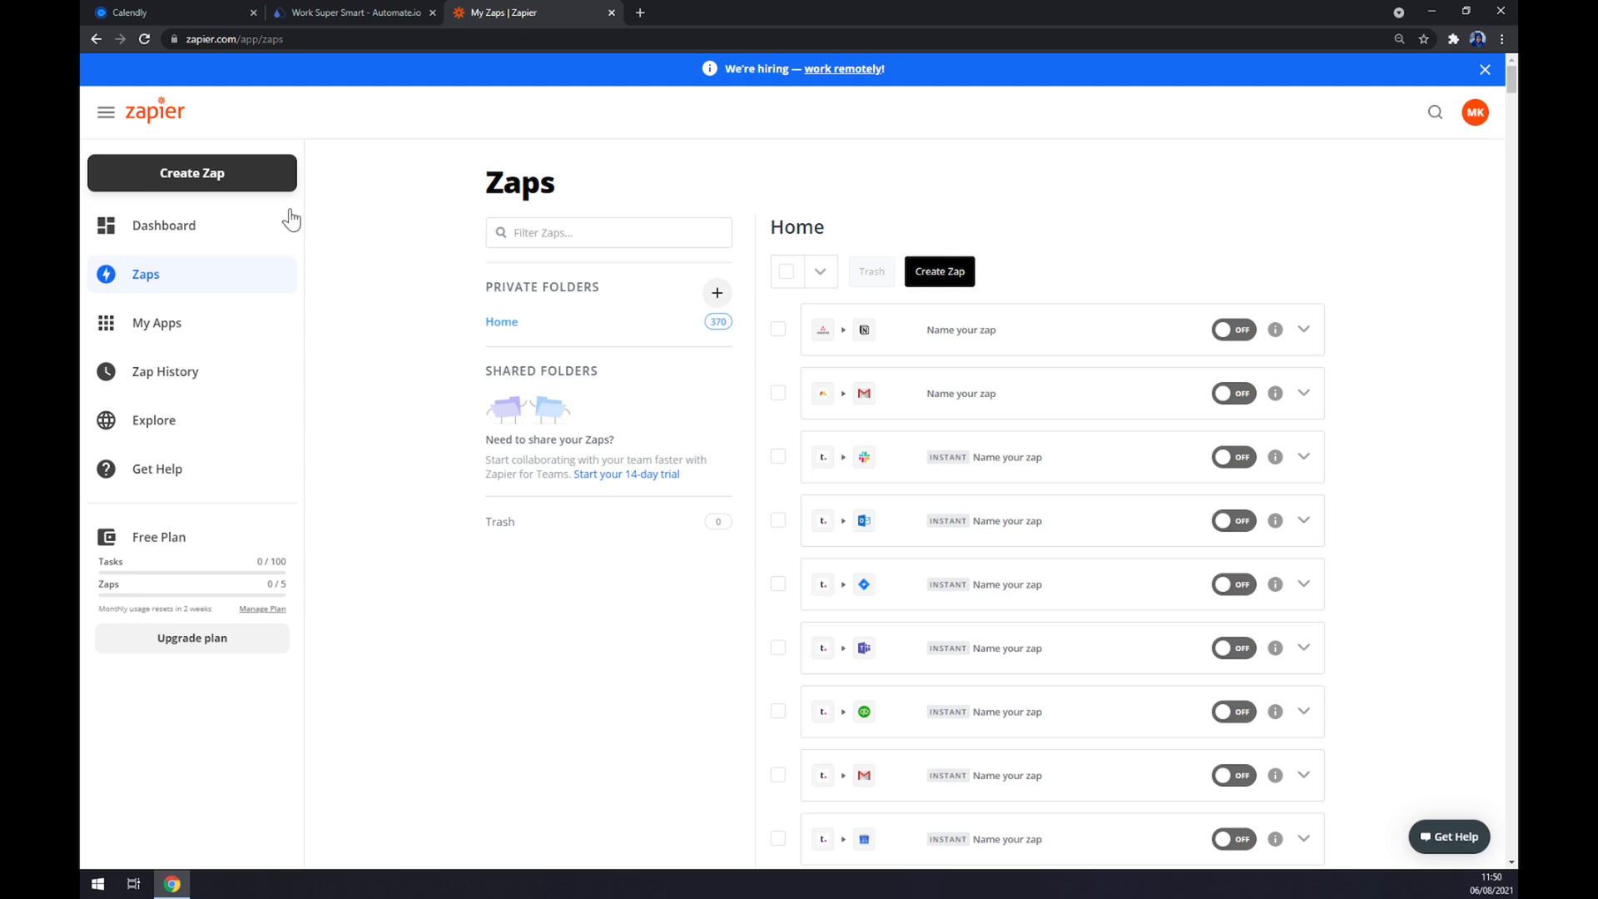
# Step: Create a new zap and search 'calen' in the trigger app search
pyautogui.click(191, 173)
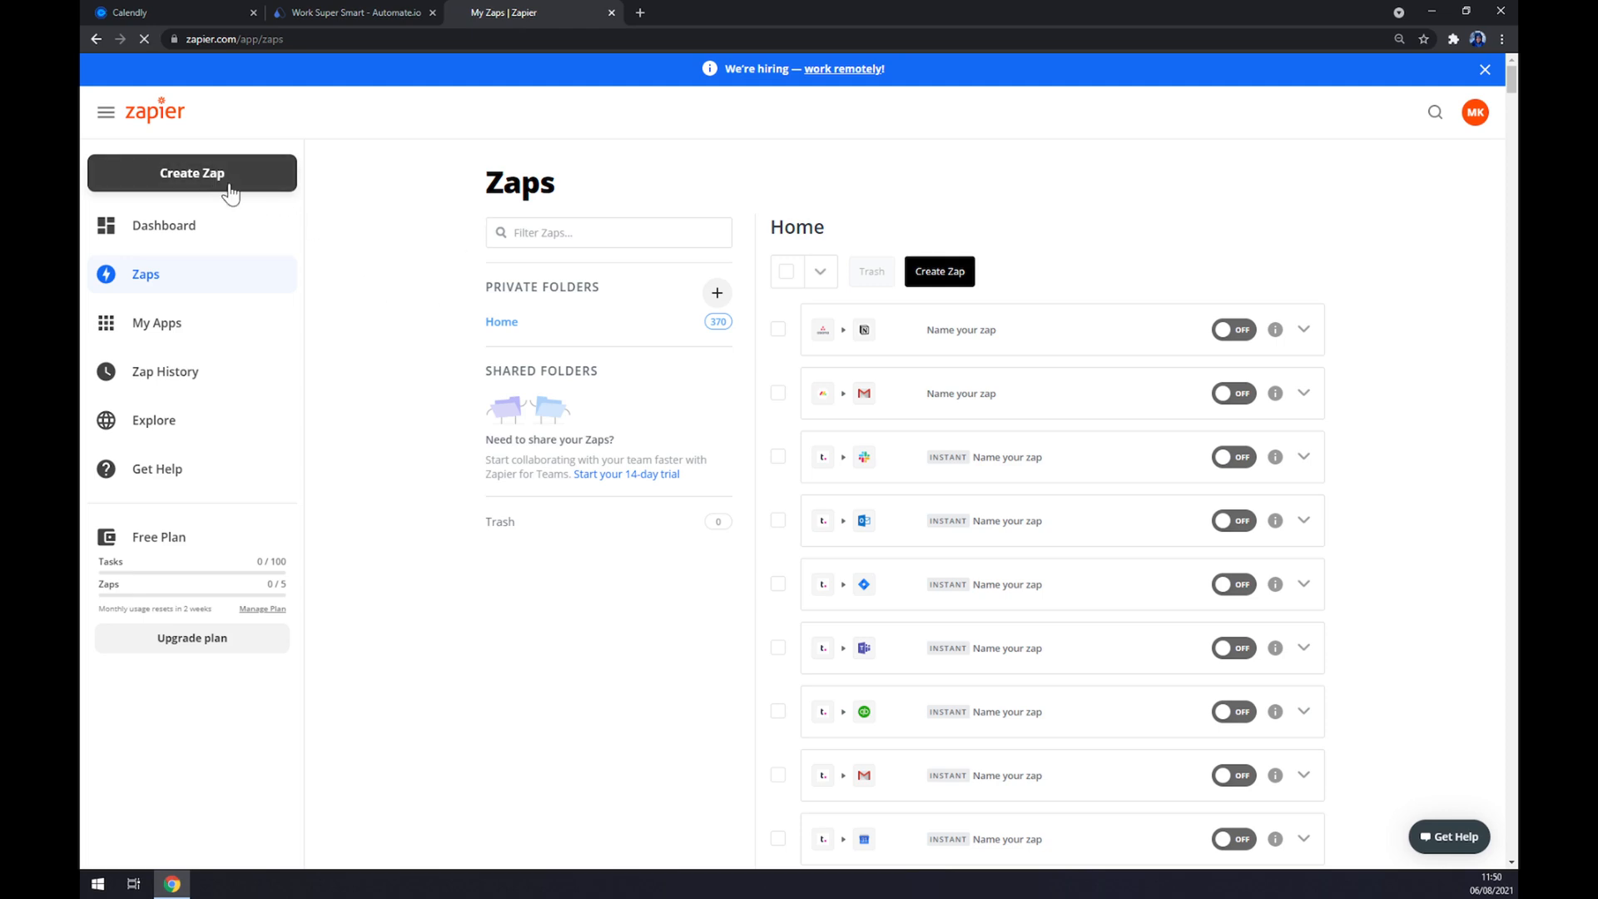
pyautogui.click(192, 172)
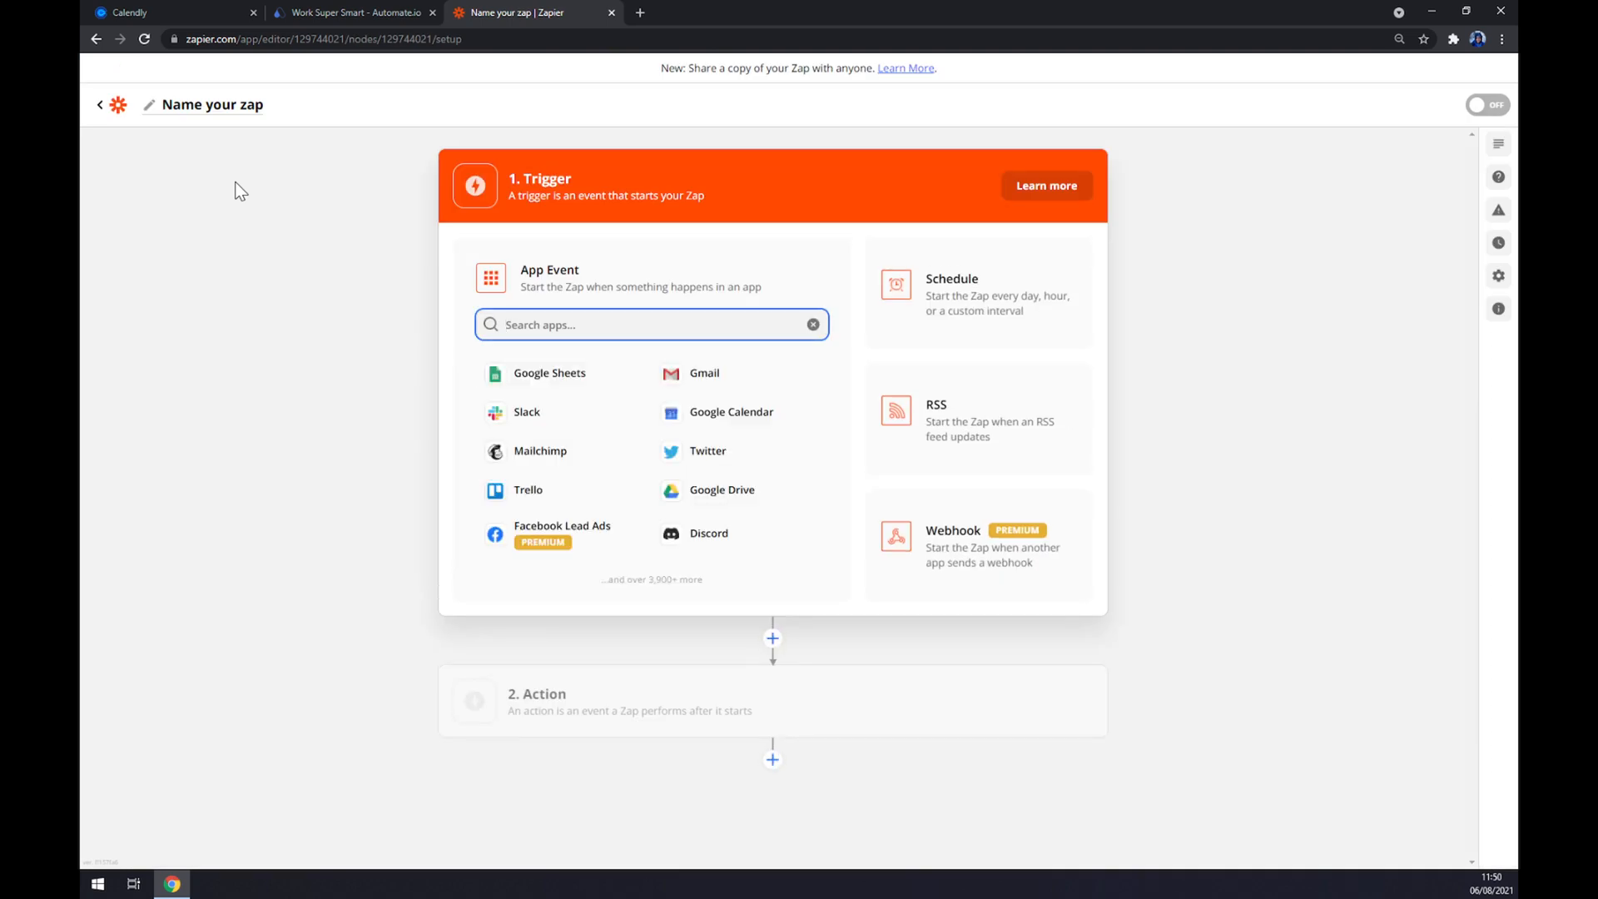
pyautogui.moveTo(253, 190)
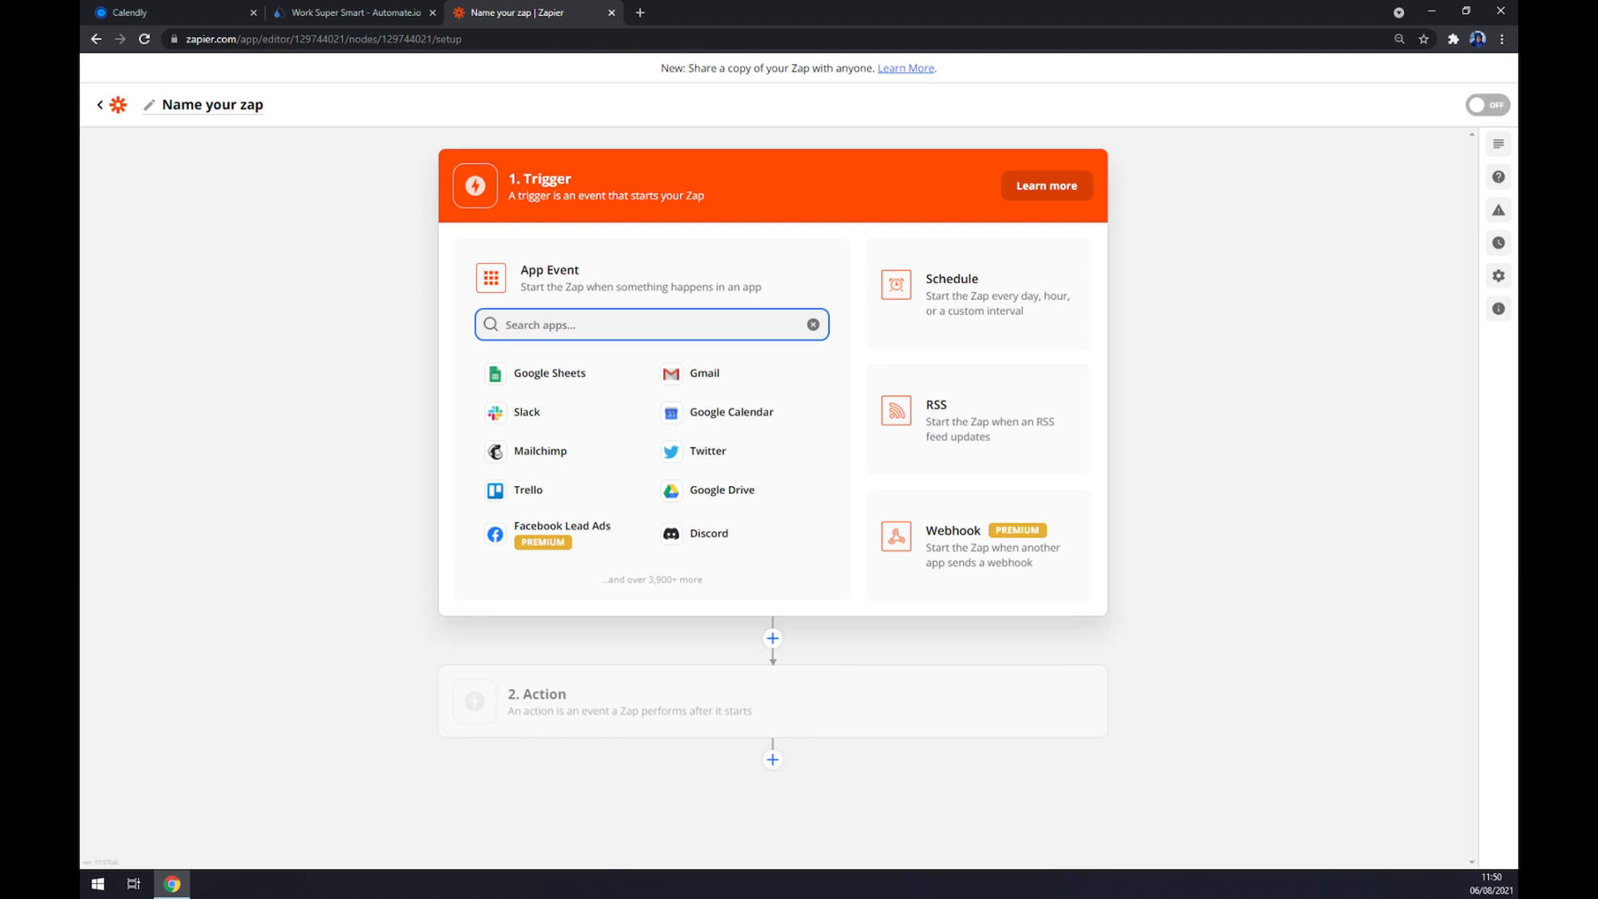
pyautogui.write('calen')
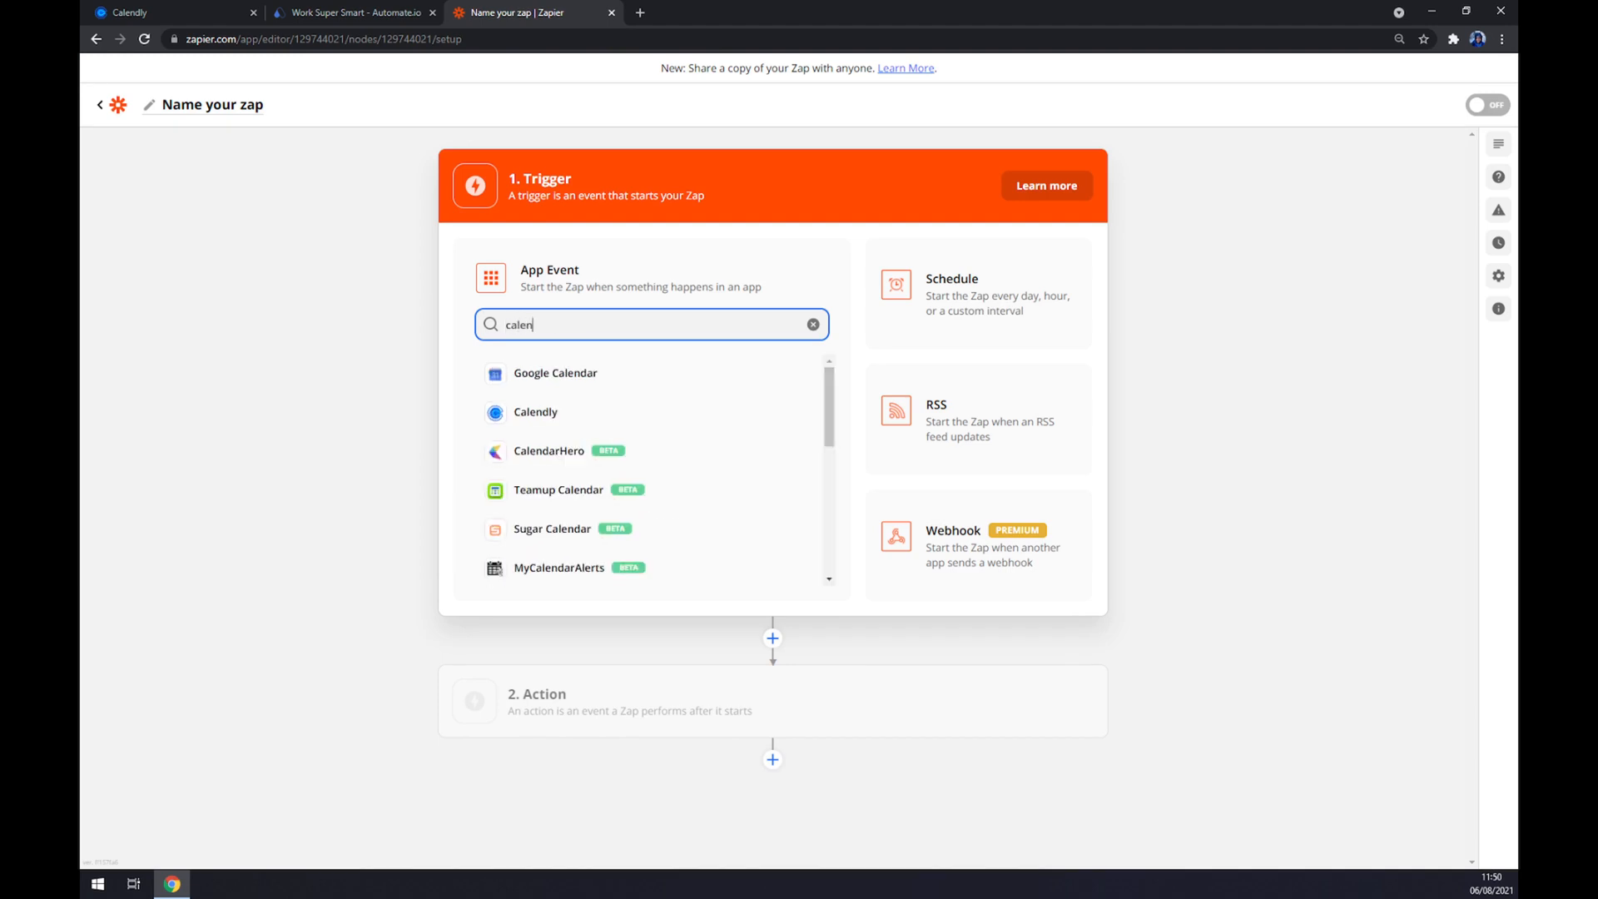
# Step: Choose Calendly with the Invitee Created event and keep the connected Calendly account
pyautogui.click(535, 412)
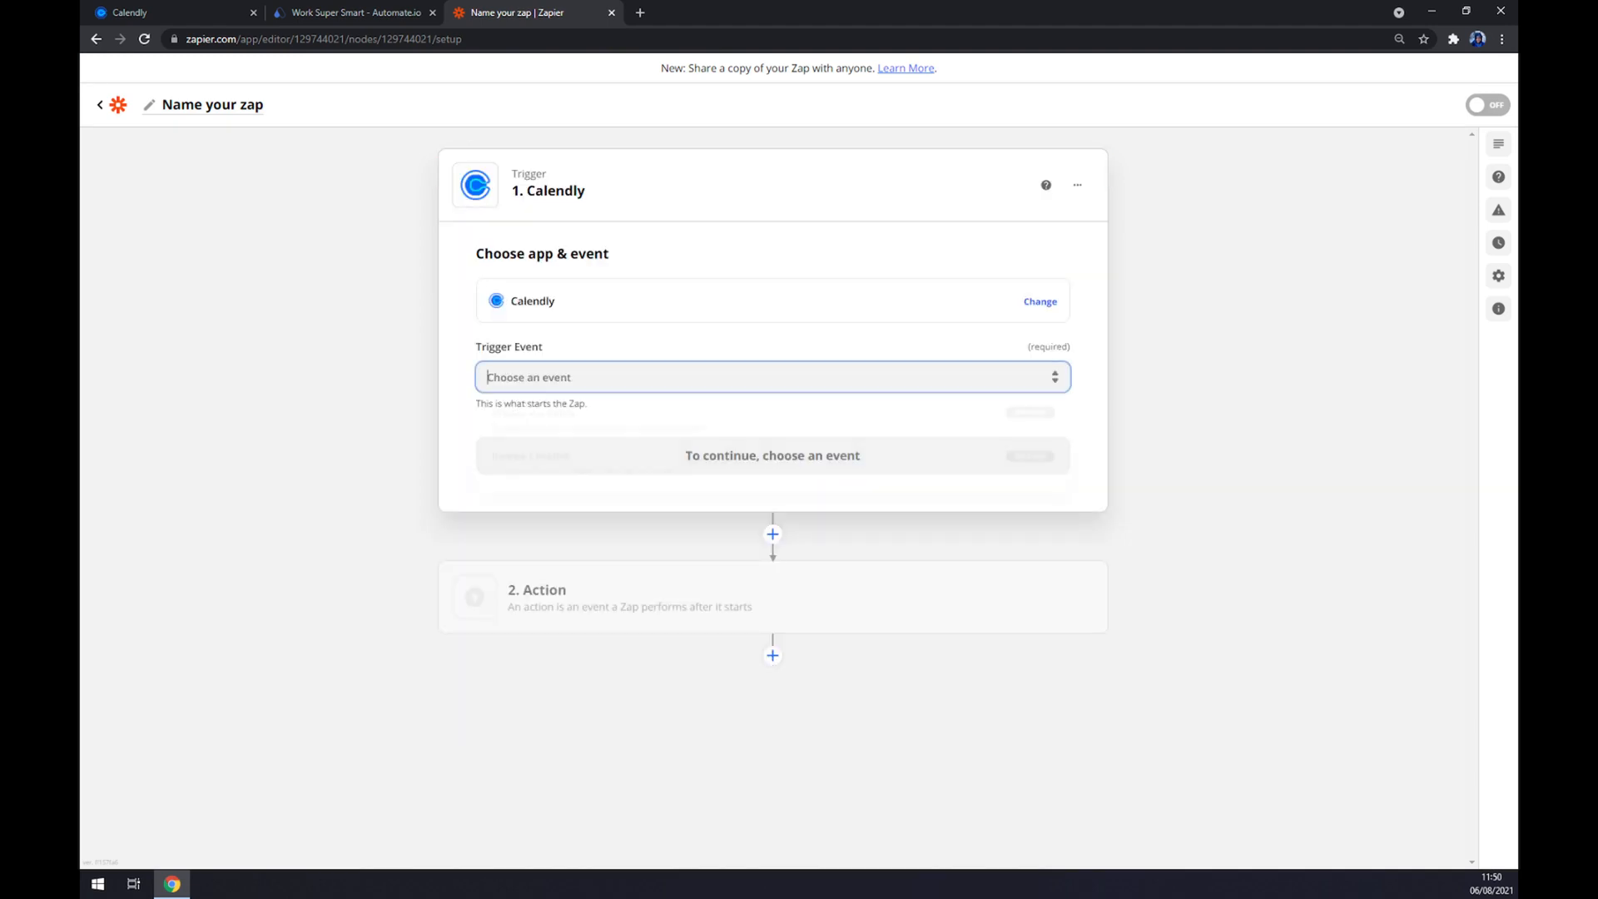
pyautogui.click(772, 376)
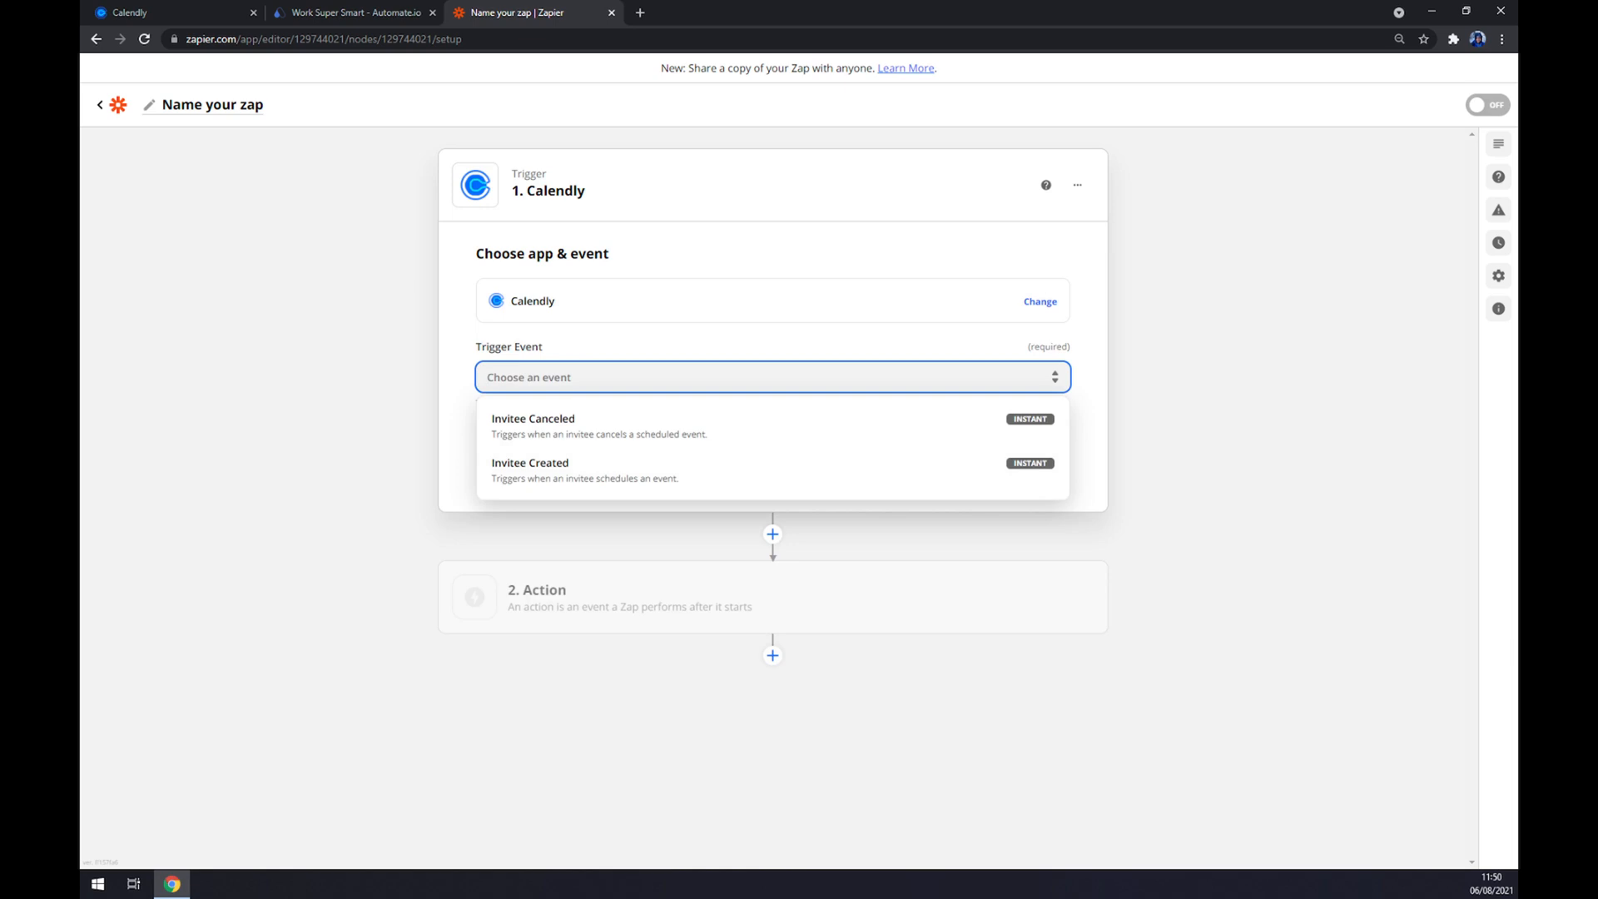
pyautogui.moveTo(625, 481)
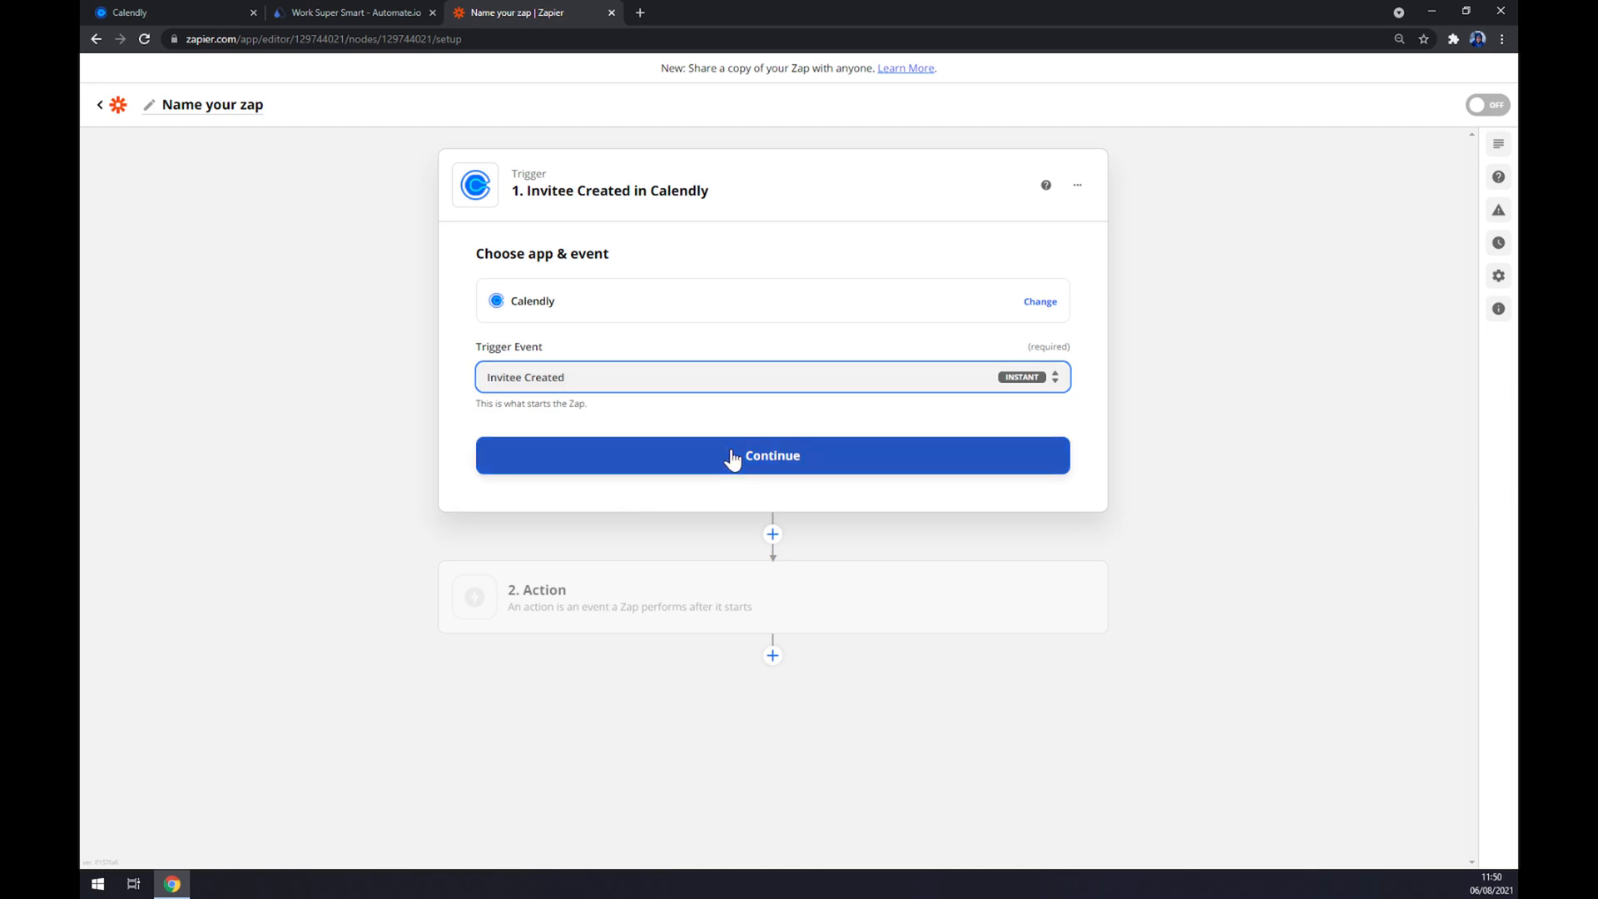
pyautogui.click(772, 455)
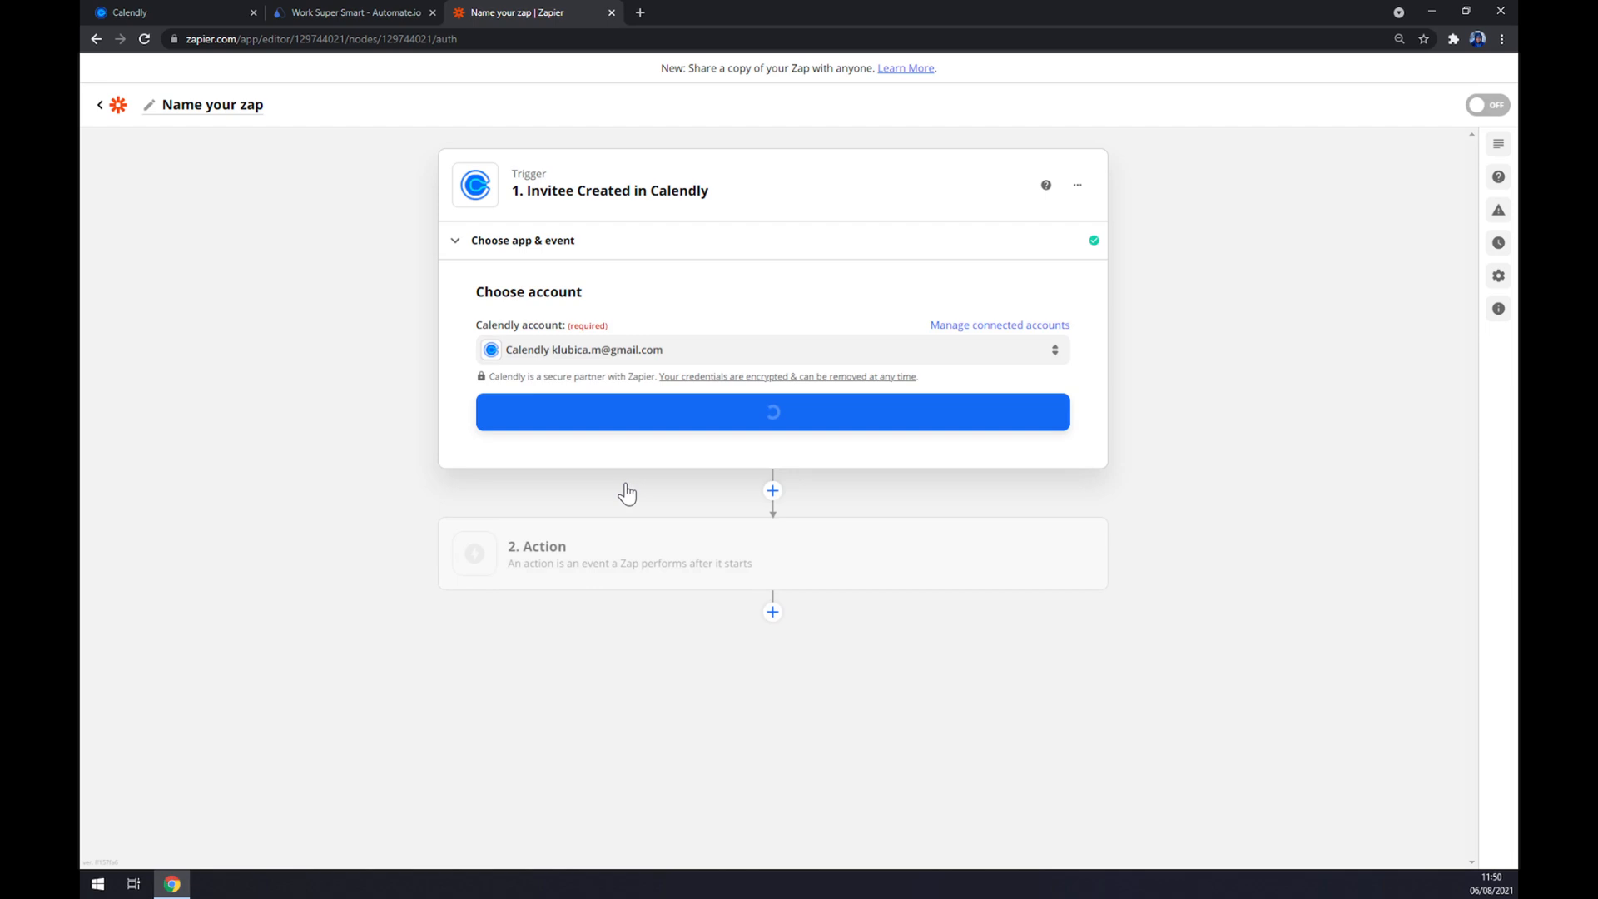
pyautogui.click(772, 412)
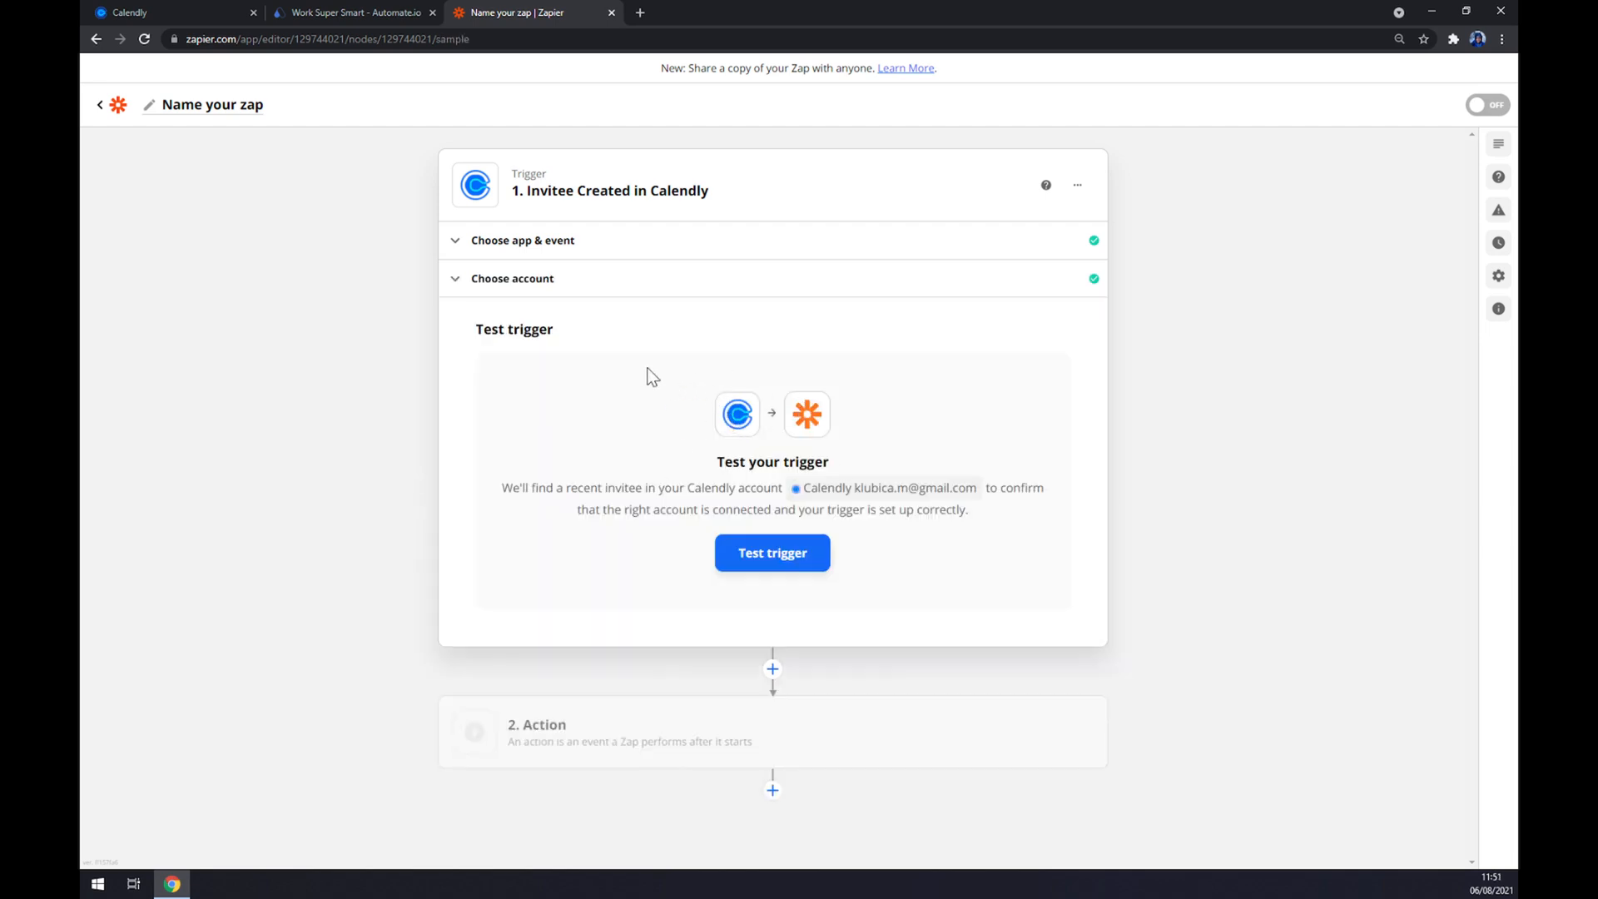
pyautogui.moveTo(723, 412)
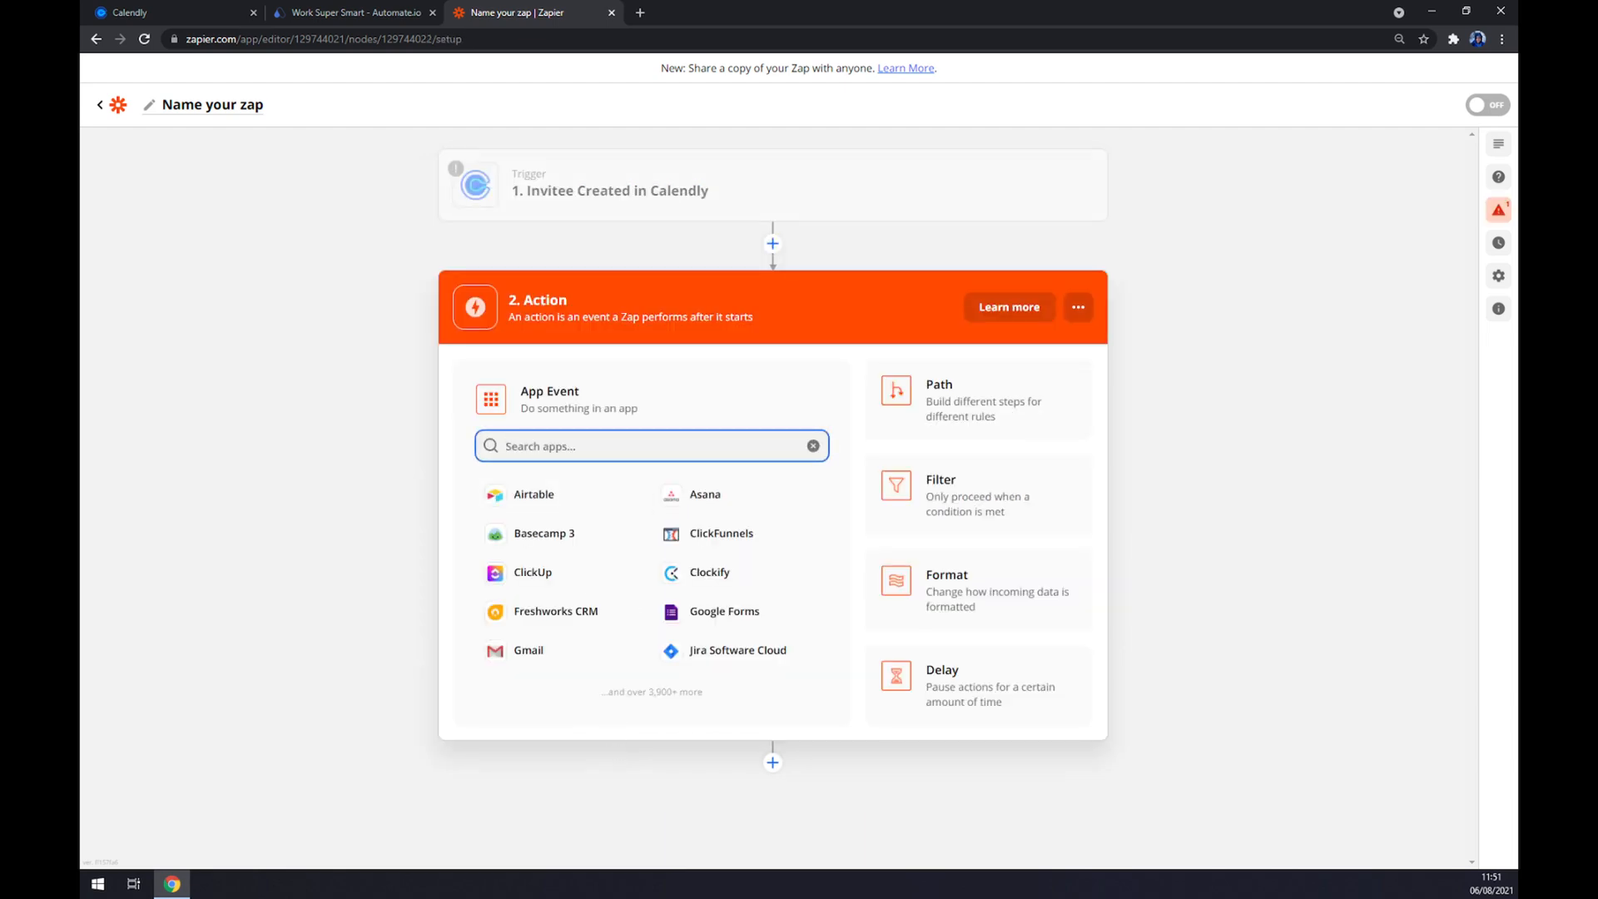
# Step: Search 'zoho', pick Zoho CRM, and confirm Update Related Module Entry as the action event
pyautogui.write('zoho')
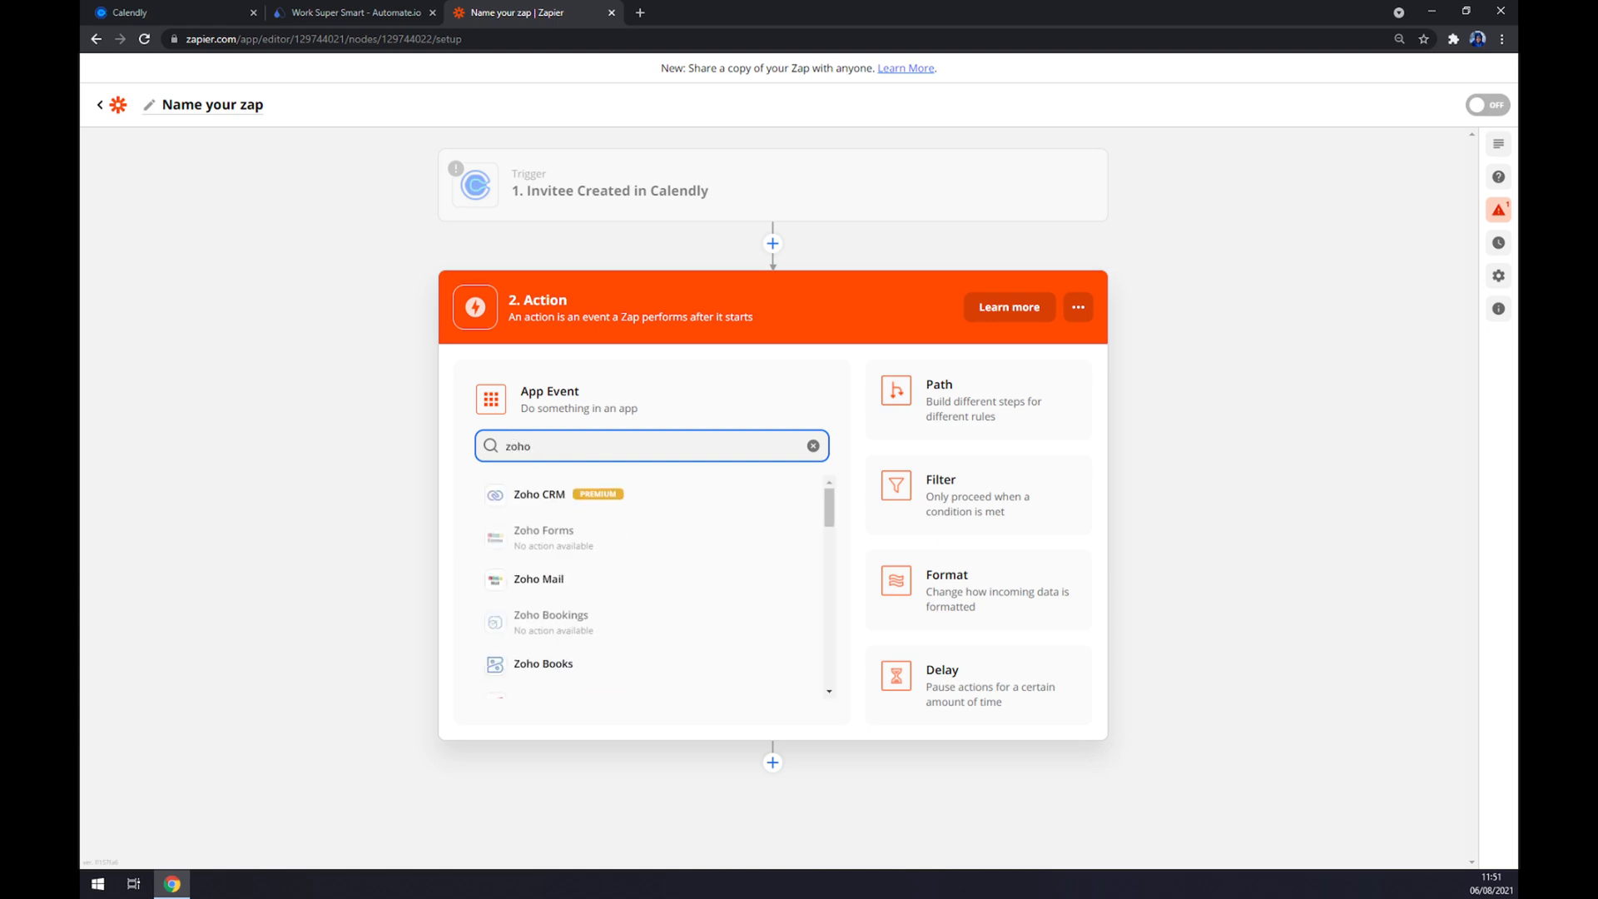
pyautogui.click(539, 495)
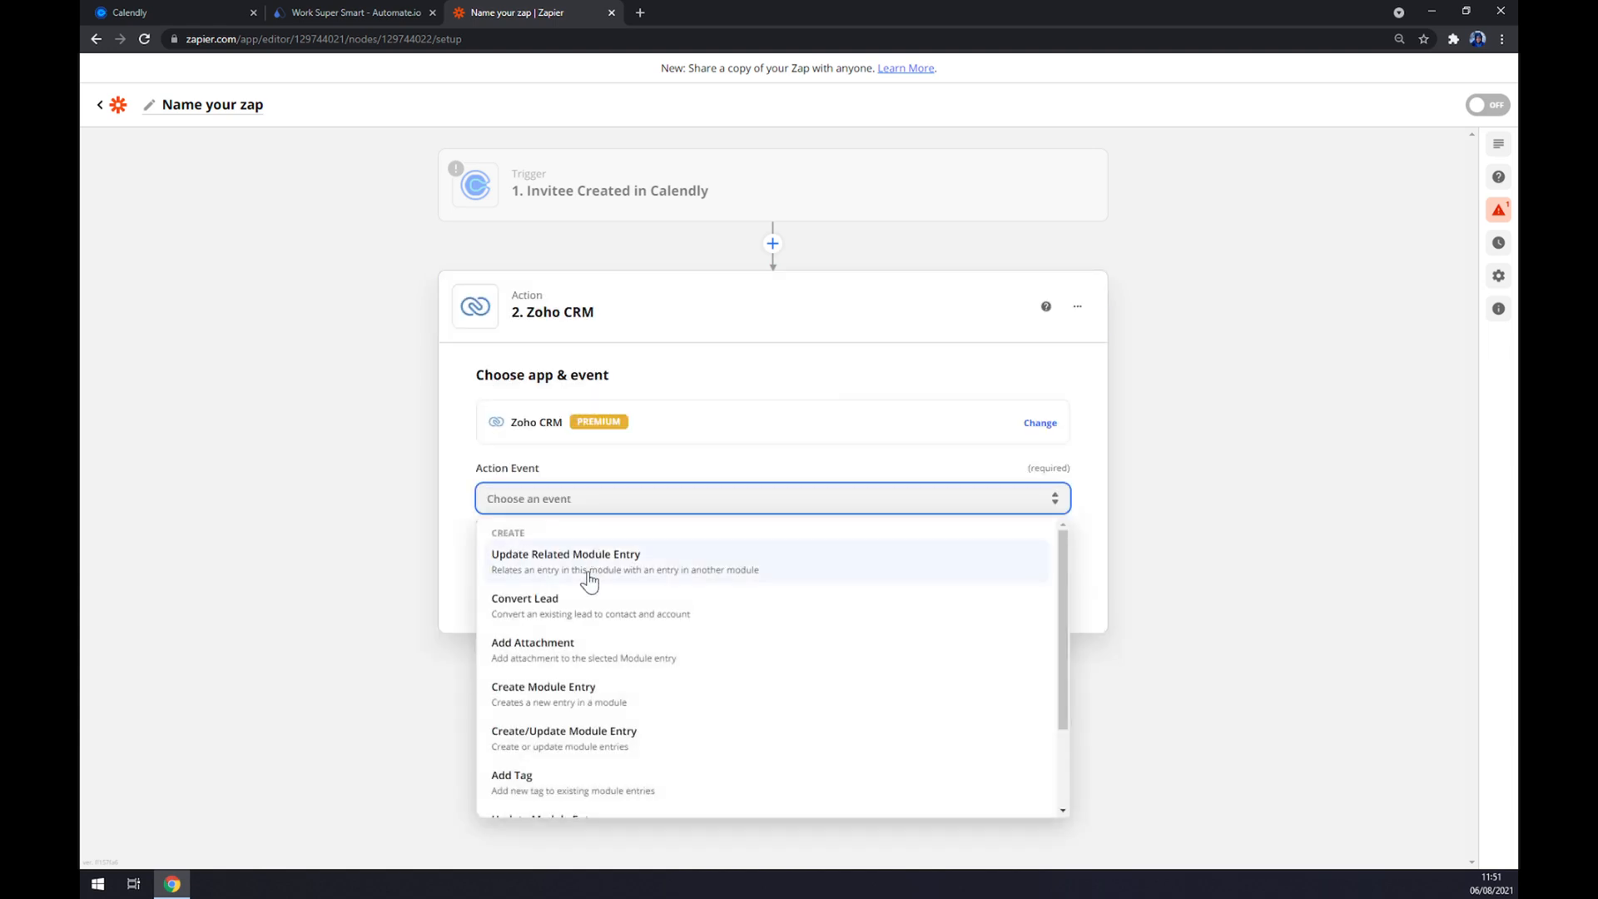
pyautogui.moveTo(567, 632)
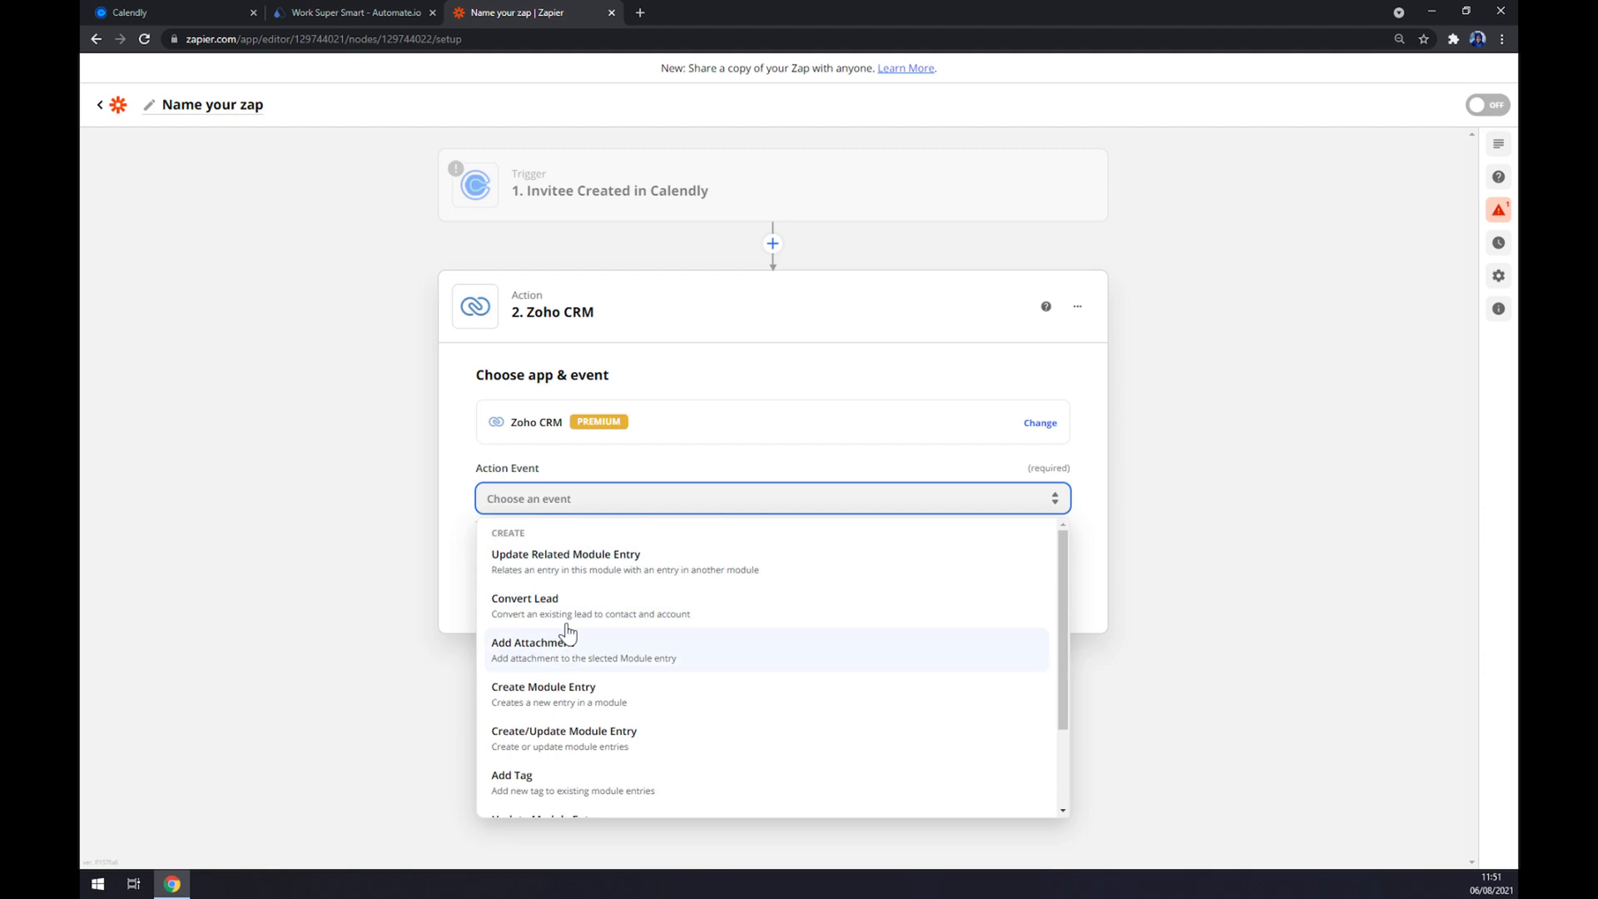
pyautogui.click(566, 553)
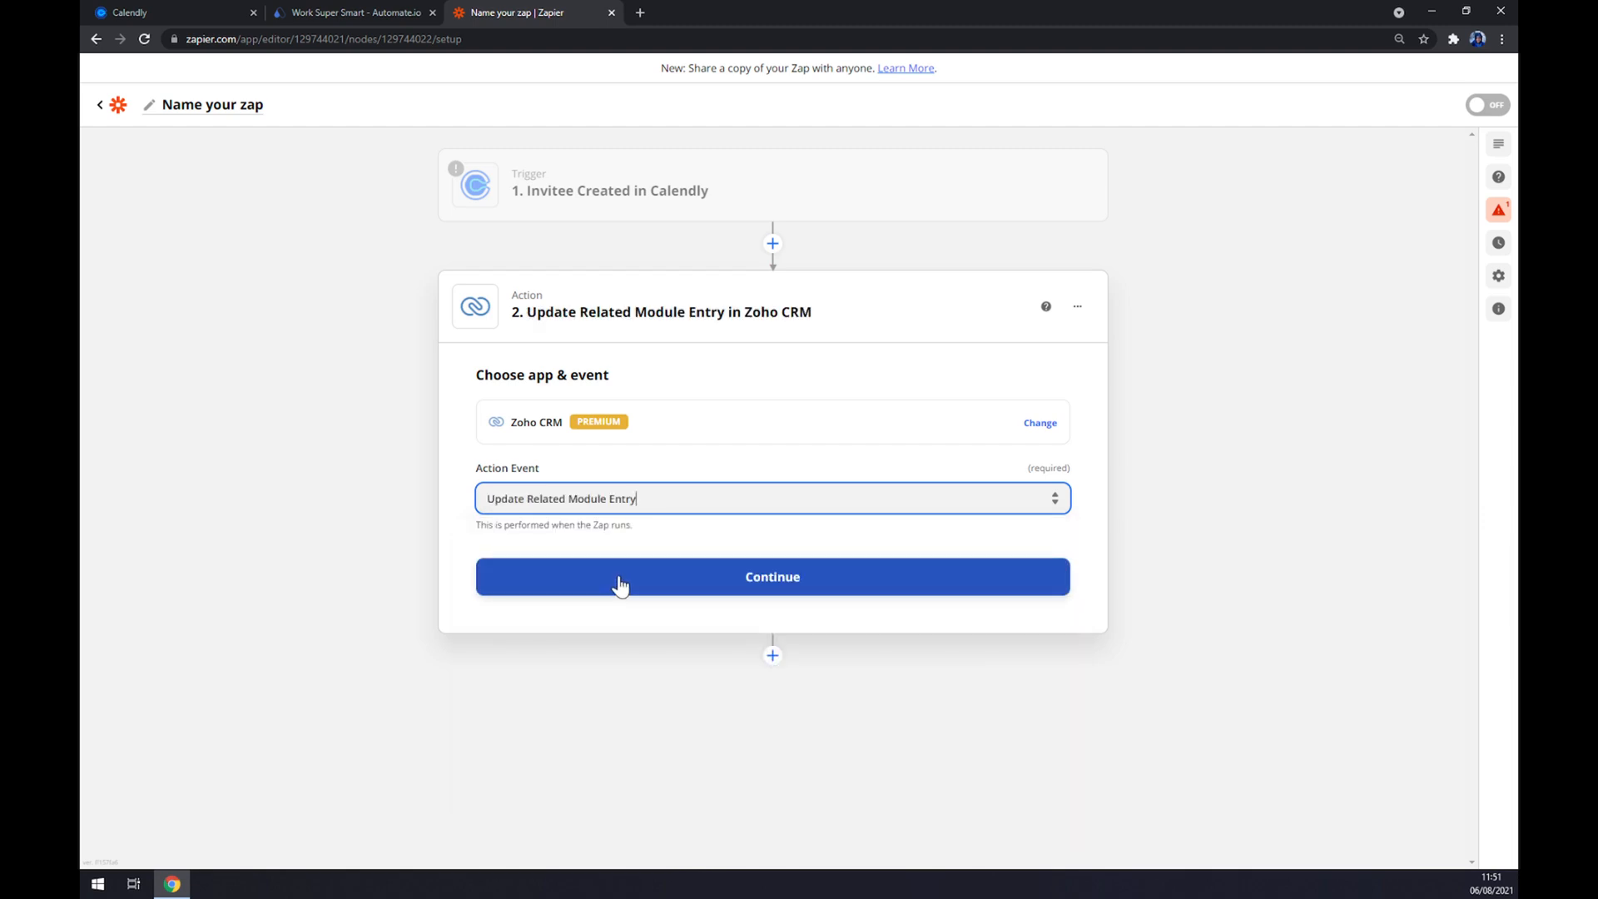
pyautogui.click(772, 576)
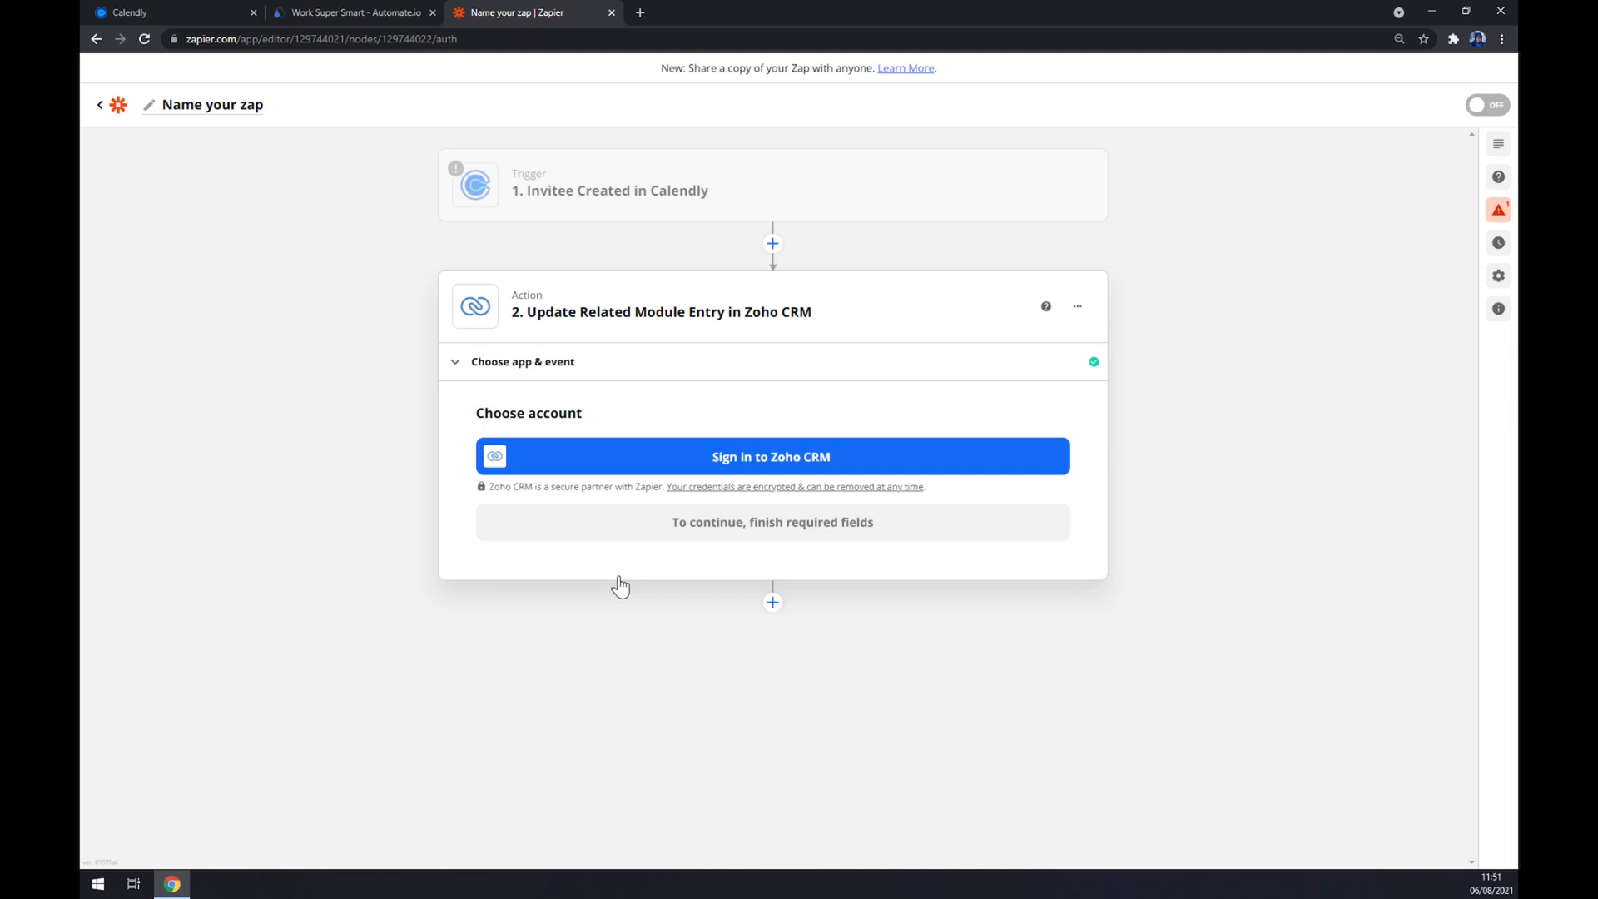
pyautogui.moveTo(622, 535)
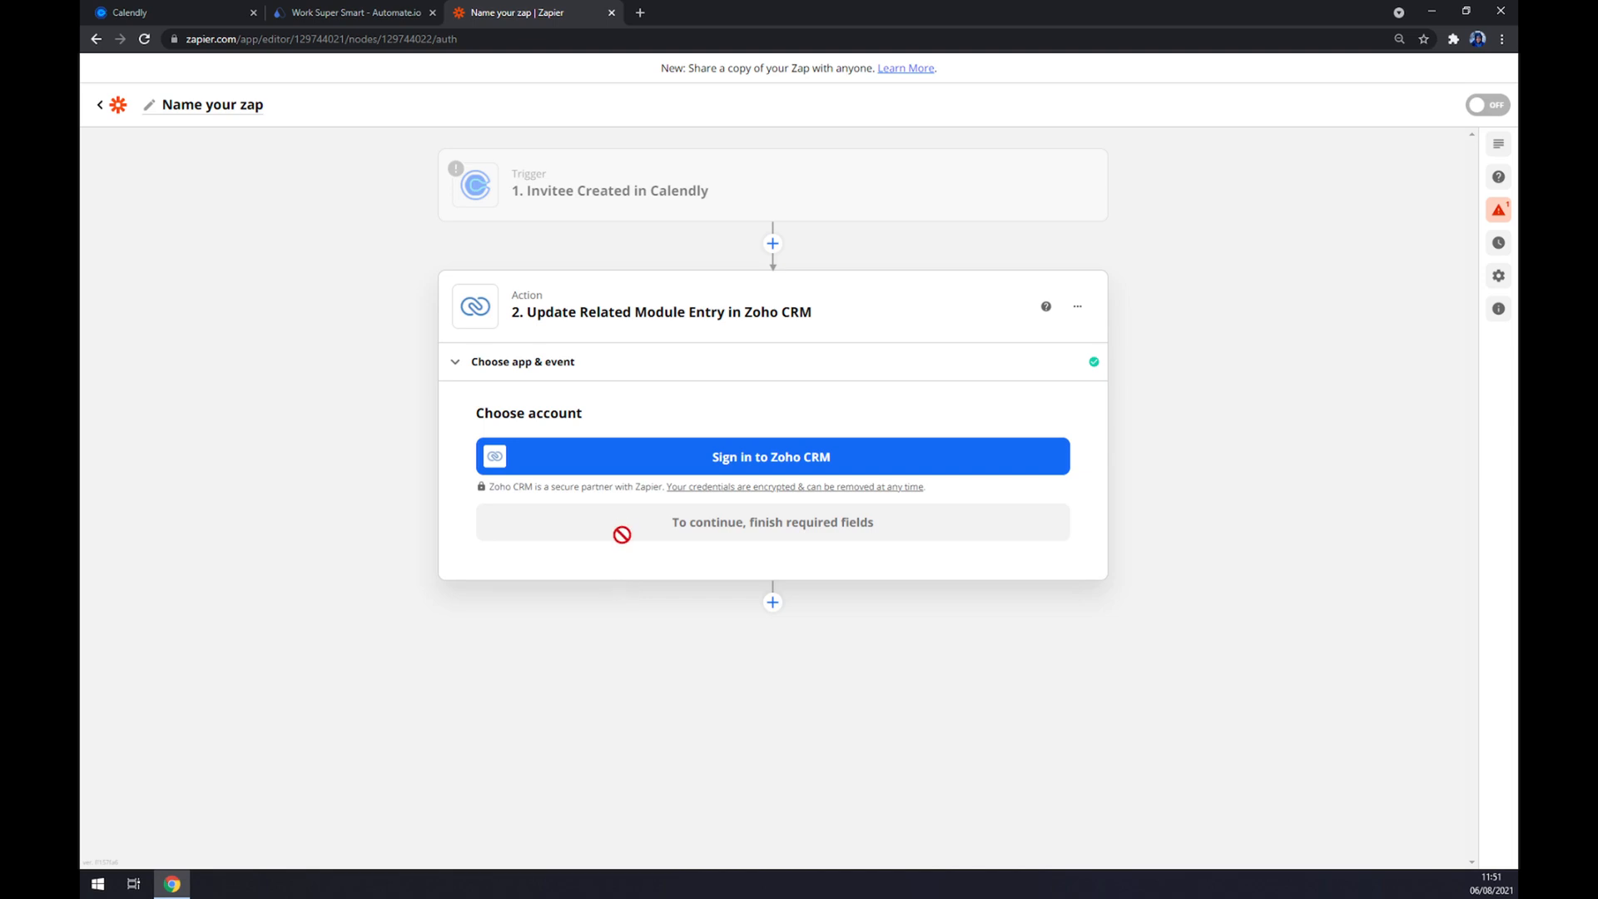